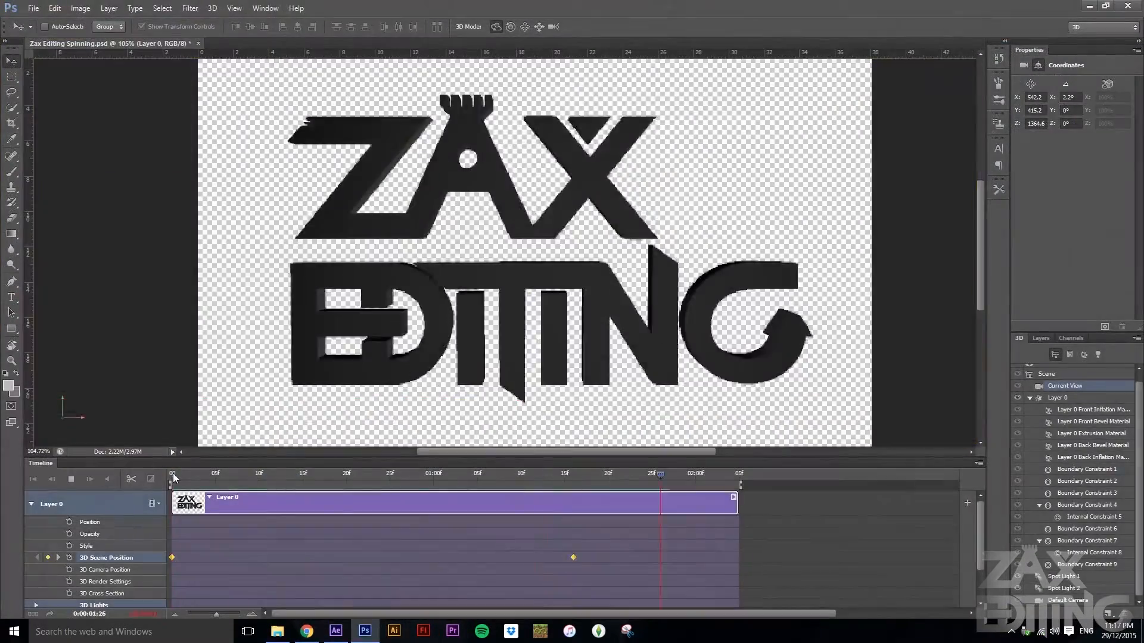
Leave the Photoshop ZAX EDITING animation and launch Adobe Illustrator from the taskbar
{"action": "left_click", "coordinate": [392, 631]}
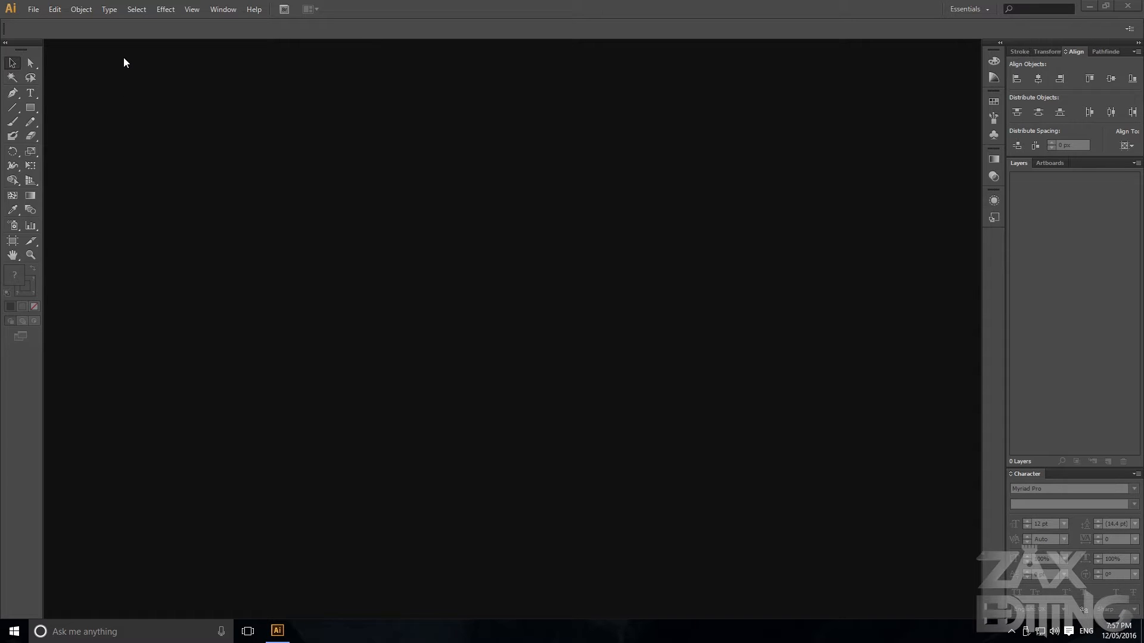
Set up a new RGB document named 'Creative' at 1280 × 800 px through File > New
{"action": "left_click", "coordinate": [33, 8]}
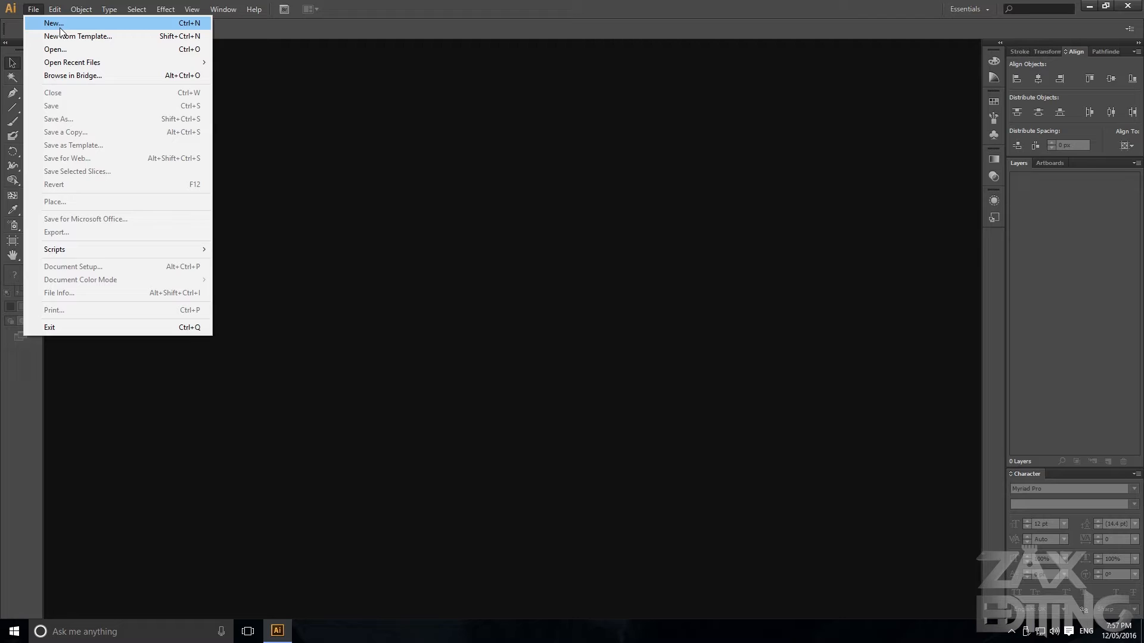
{"action": "left_click", "coordinate": [53, 23]}
{"action": "type", "text": "Creati"}
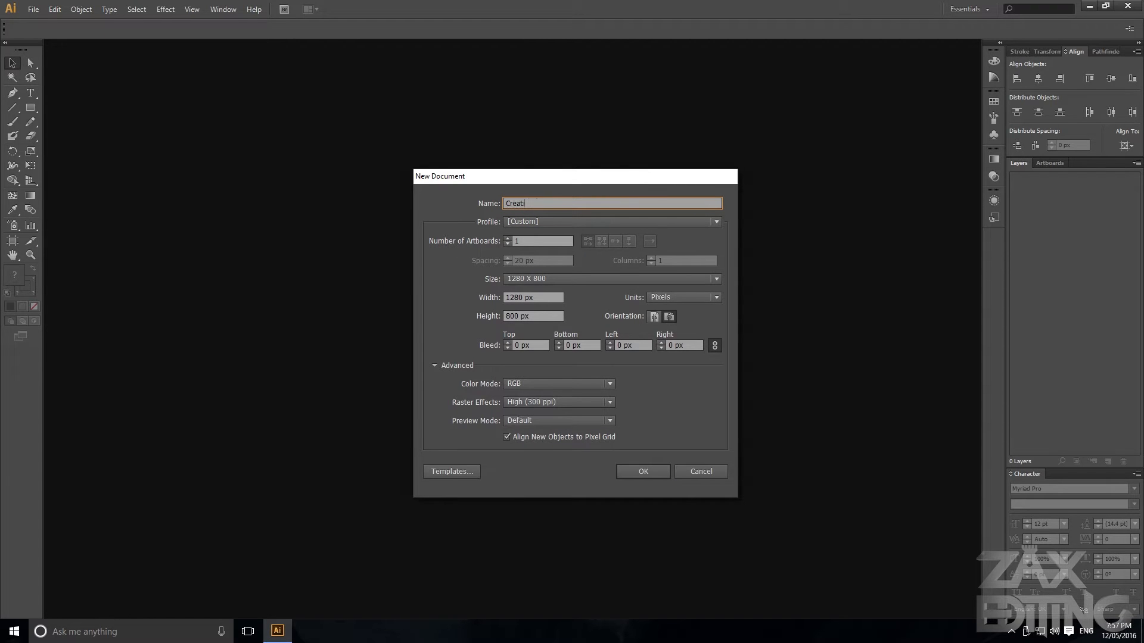
{"action": "type", "text": "ve"}
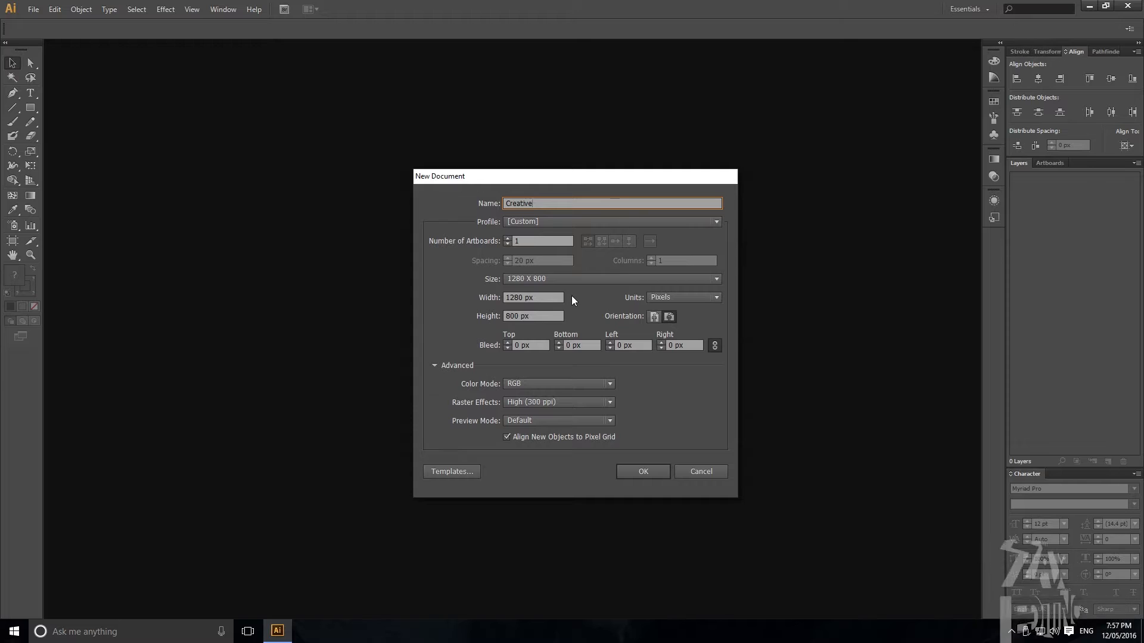
{"action": "mouse_move", "coordinate": [673, 377]}
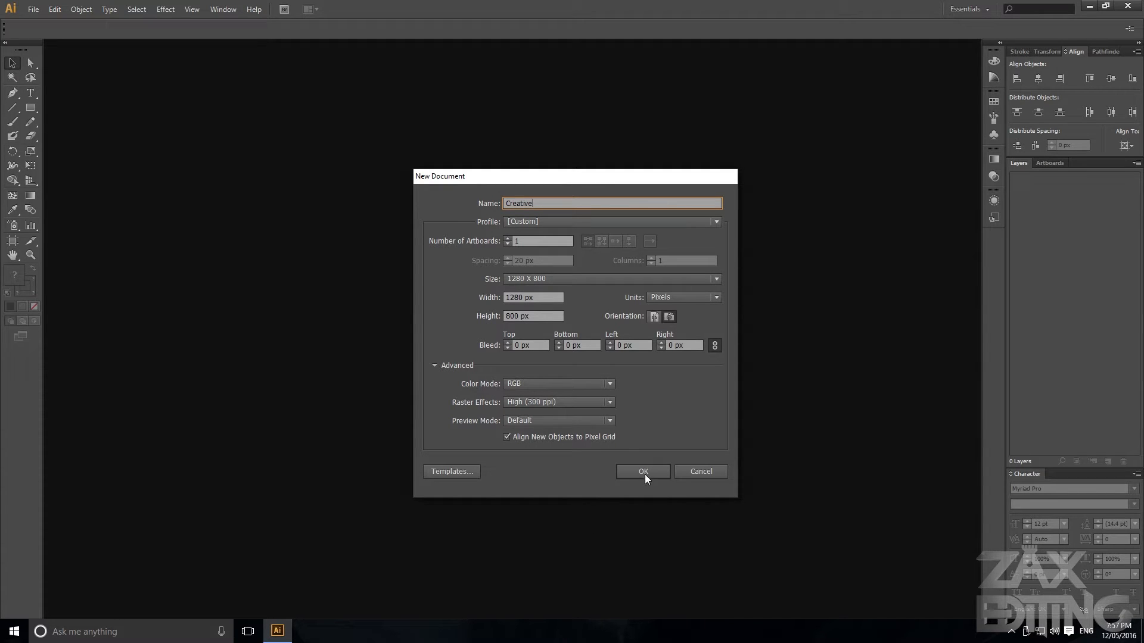
{"action": "left_click", "coordinate": [643, 471]}
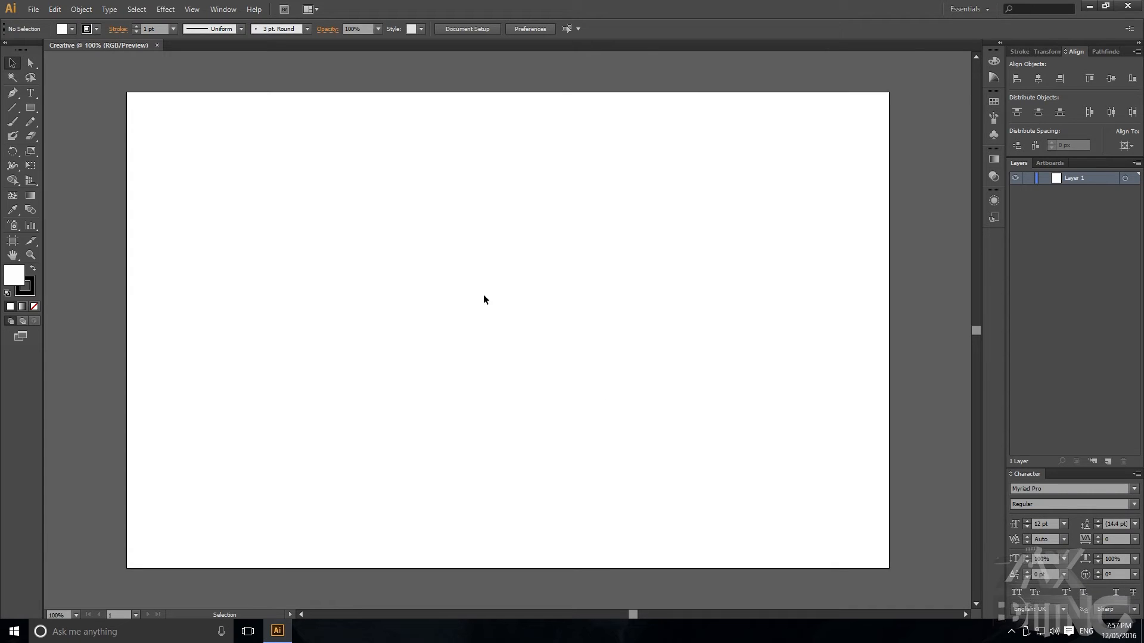
{"action": "mouse_move", "coordinate": [723, 241]}
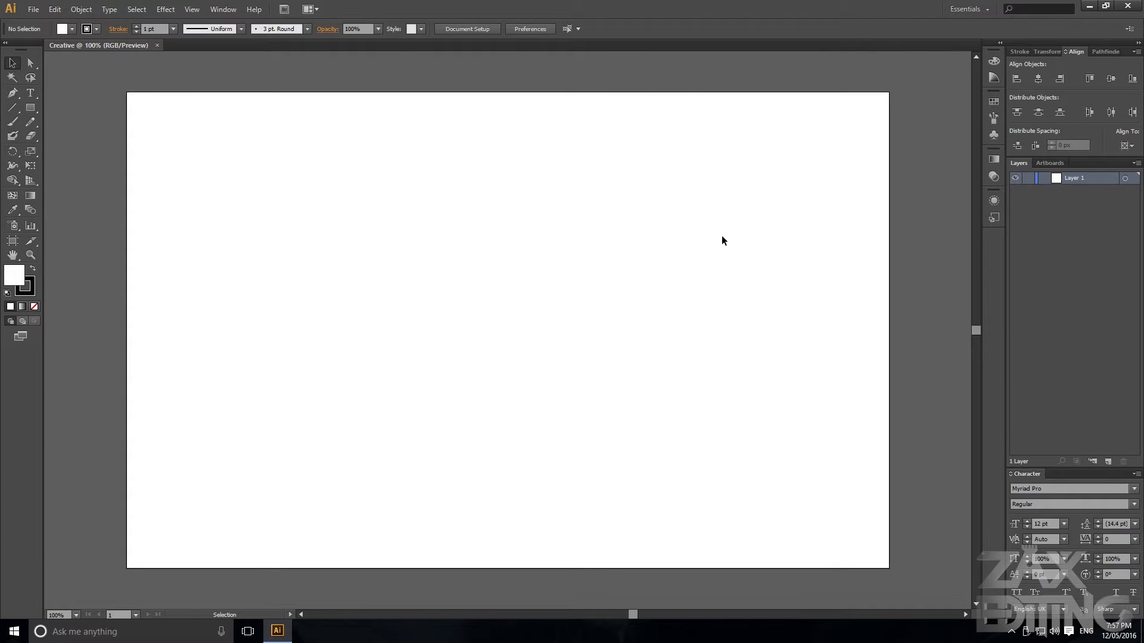
Type 'CREATIVE' on the artboard with the Type tool, then enlarge it with the Selection tool
{"action": "left_click", "coordinate": [30, 93]}
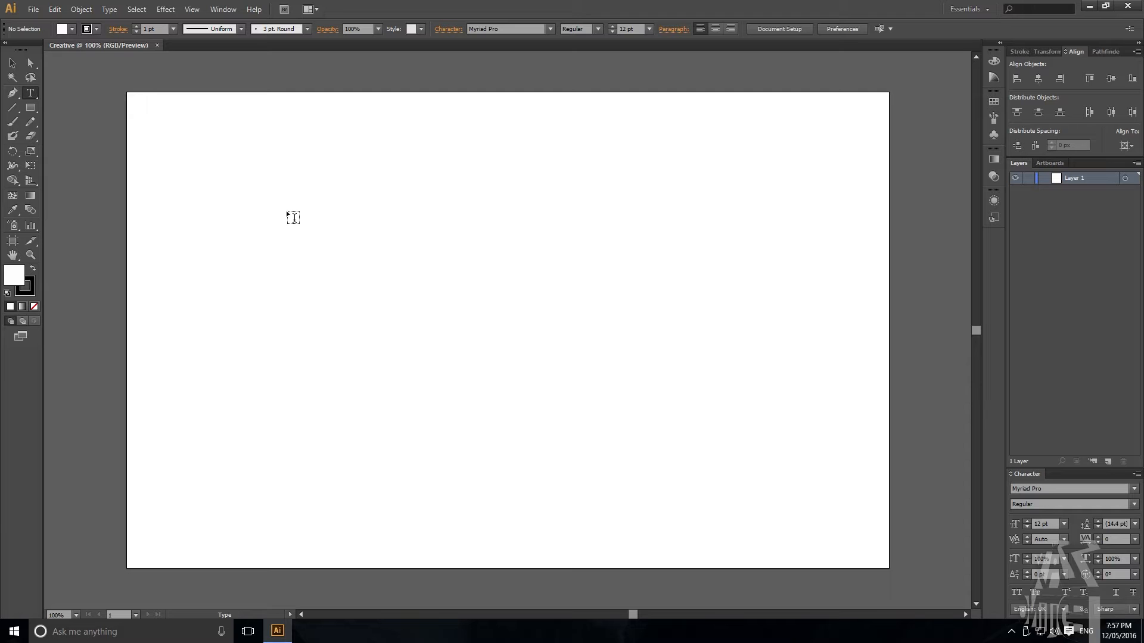
{"action": "mouse_move", "coordinate": [309, 203]}
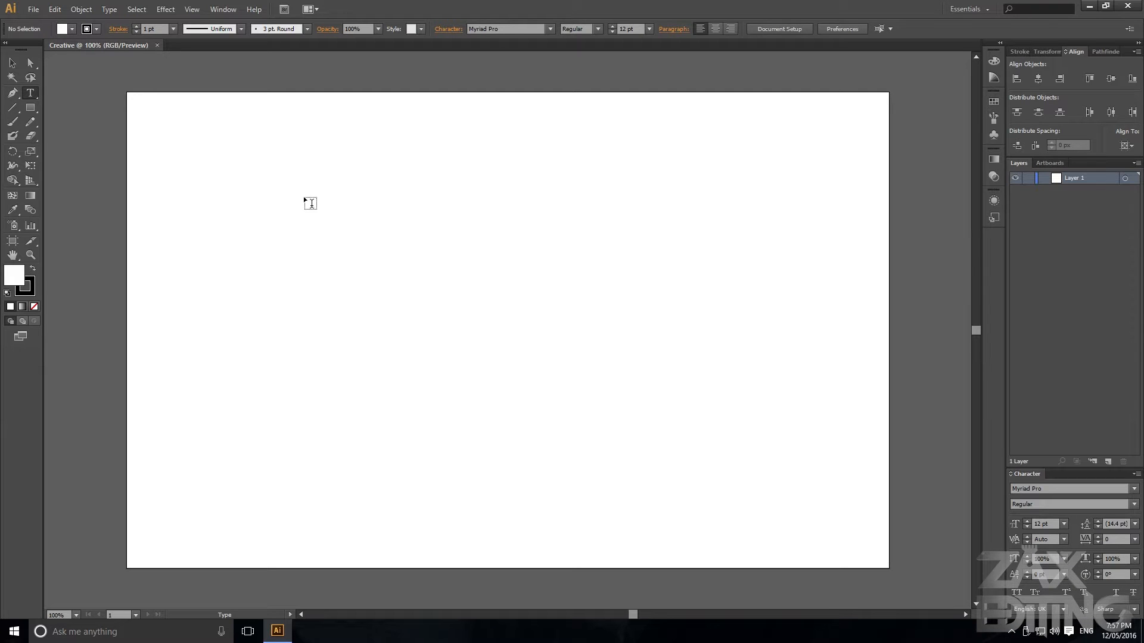
{"action": "type", "text": "CREA"}
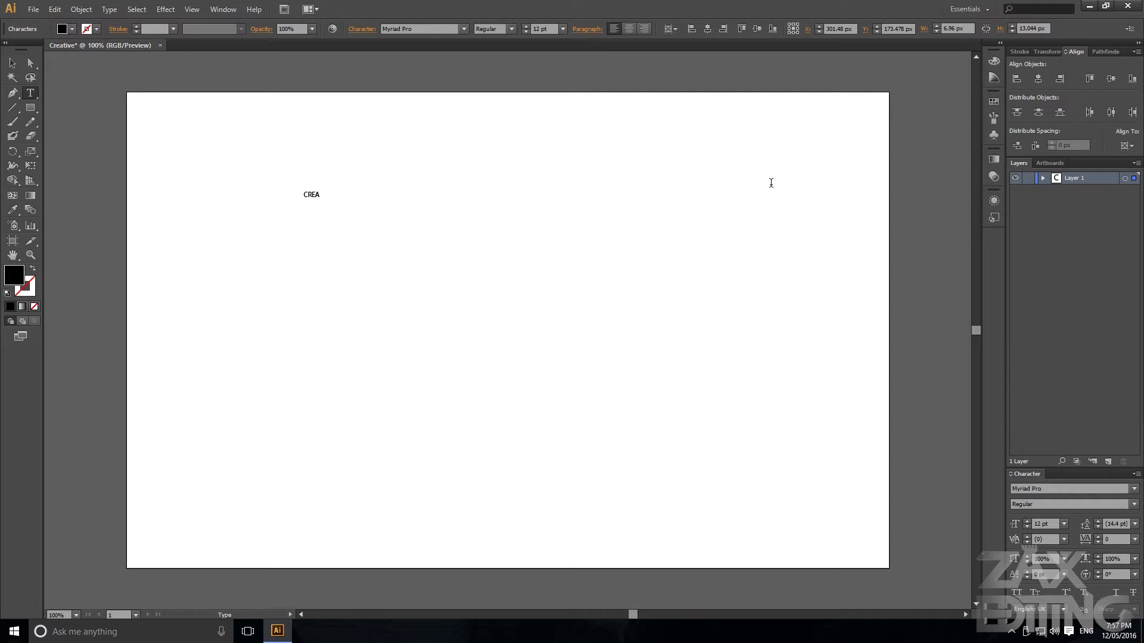
{"action": "type", "text": "TIVE"}
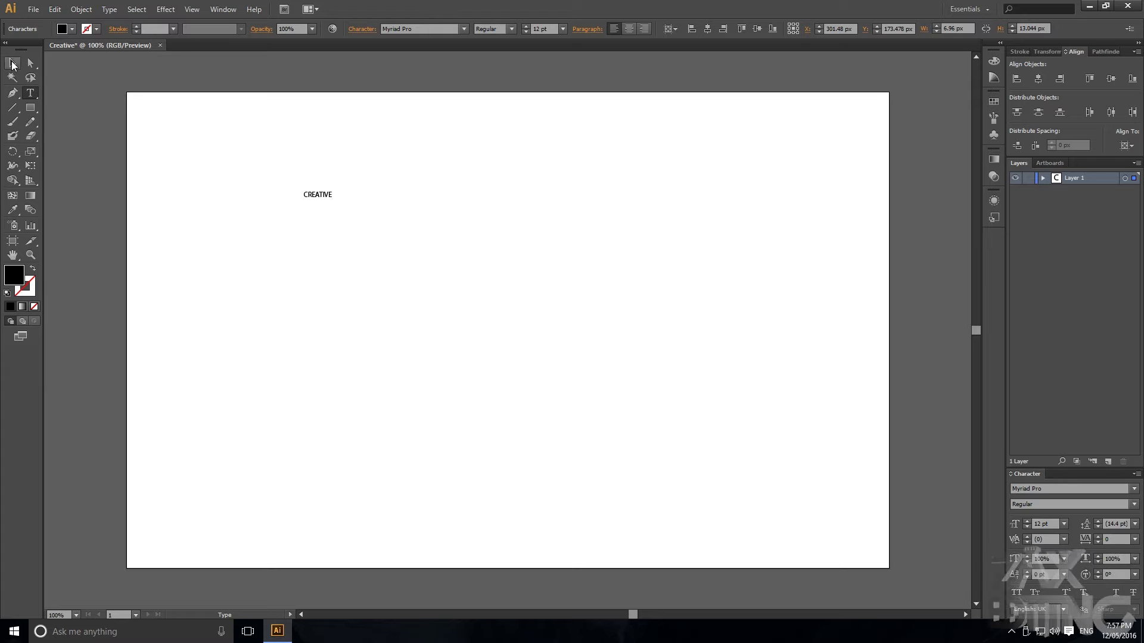
{"action": "left_click", "coordinate": [317, 194]}
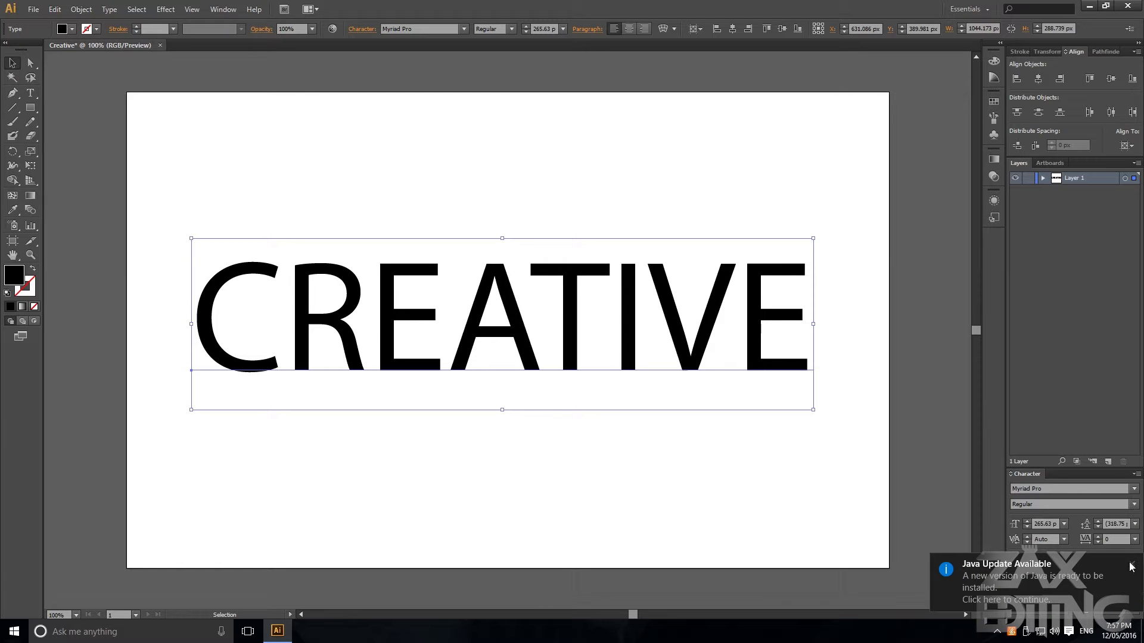
{"action": "left_click", "coordinate": [1130, 566]}
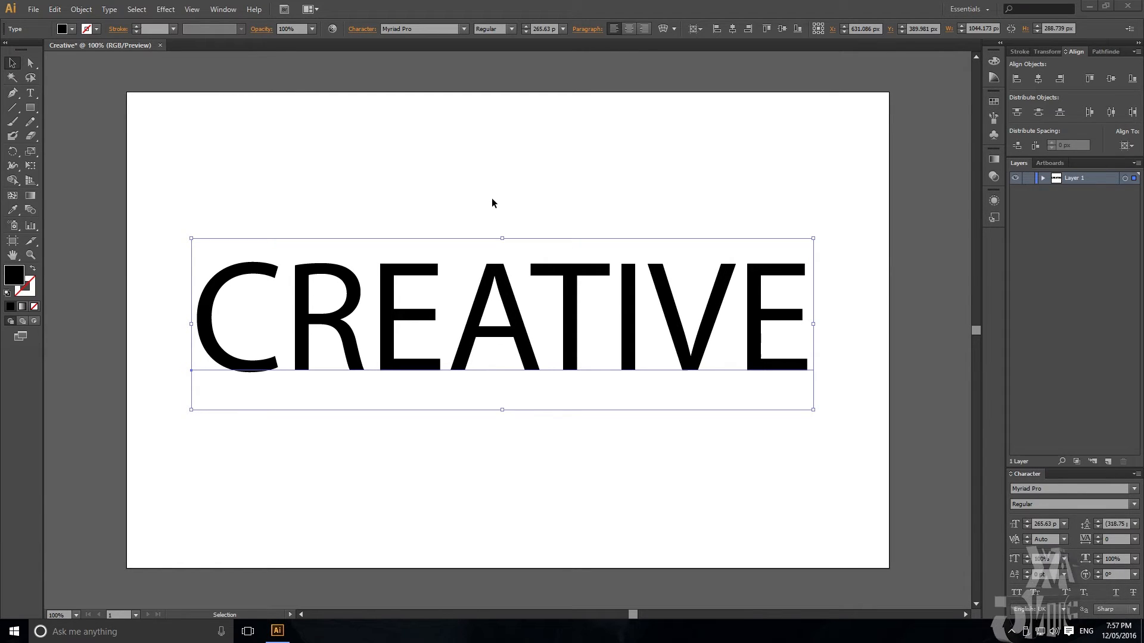
{"action": "mouse_move", "coordinate": [312, 165]}
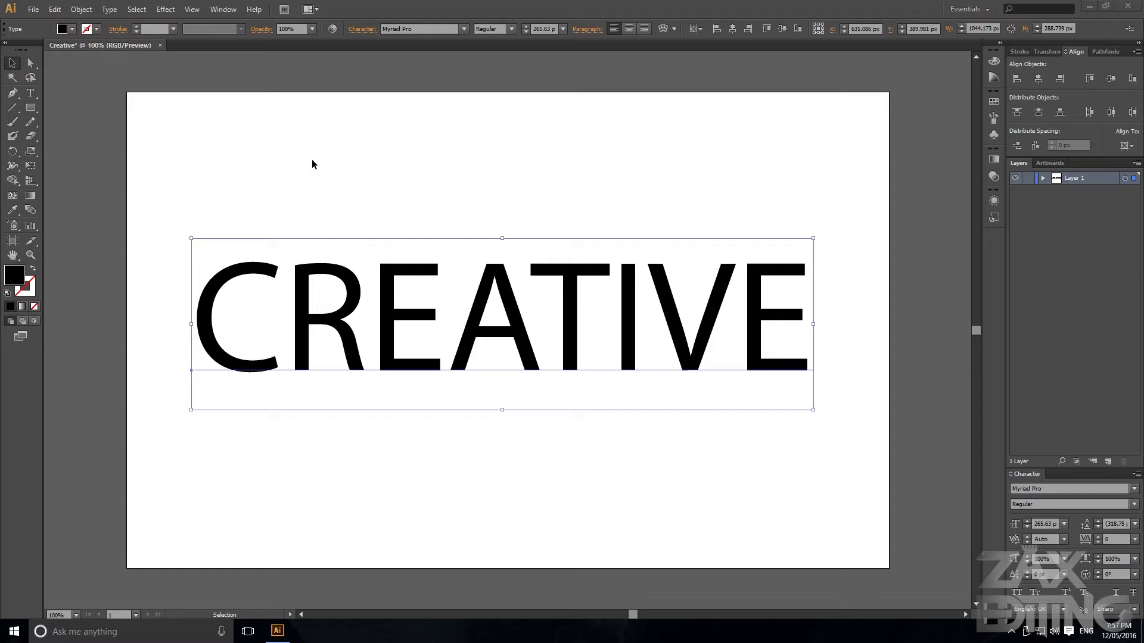
{"action": "left_click", "coordinate": [108, 9]}
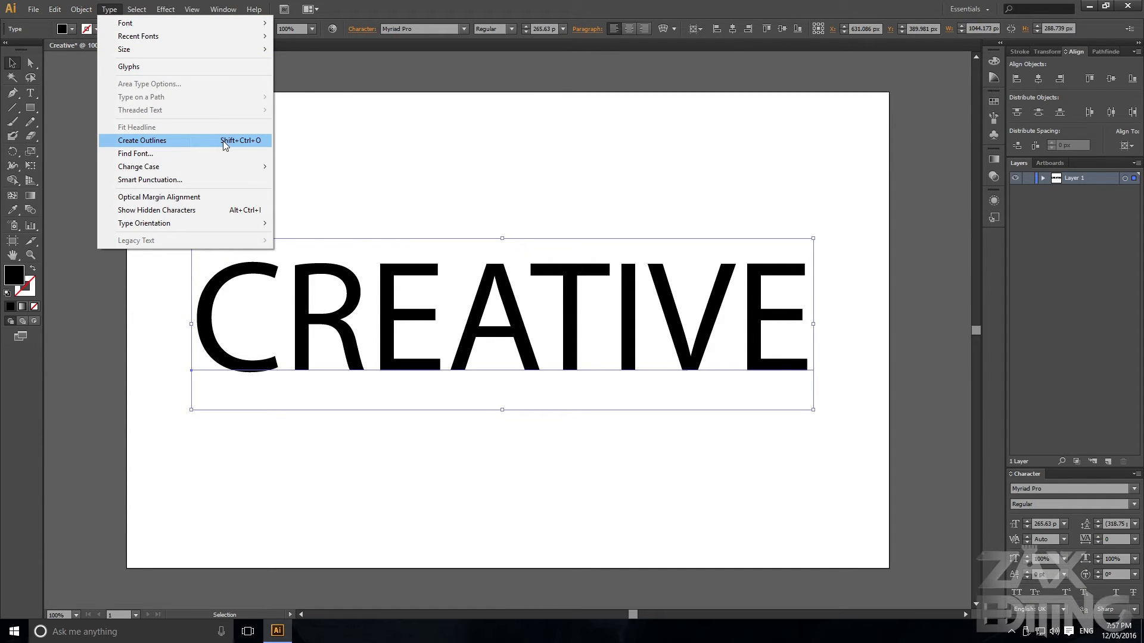
{"action": "left_click", "coordinate": [142, 140]}
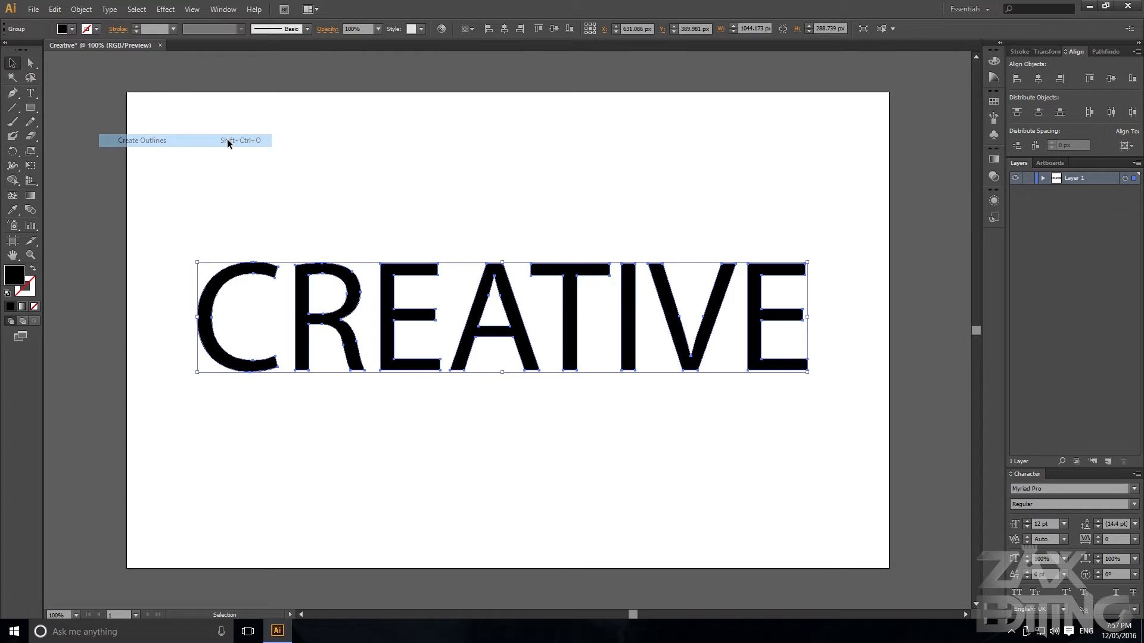
{"action": "left_click", "coordinate": [142, 140]}
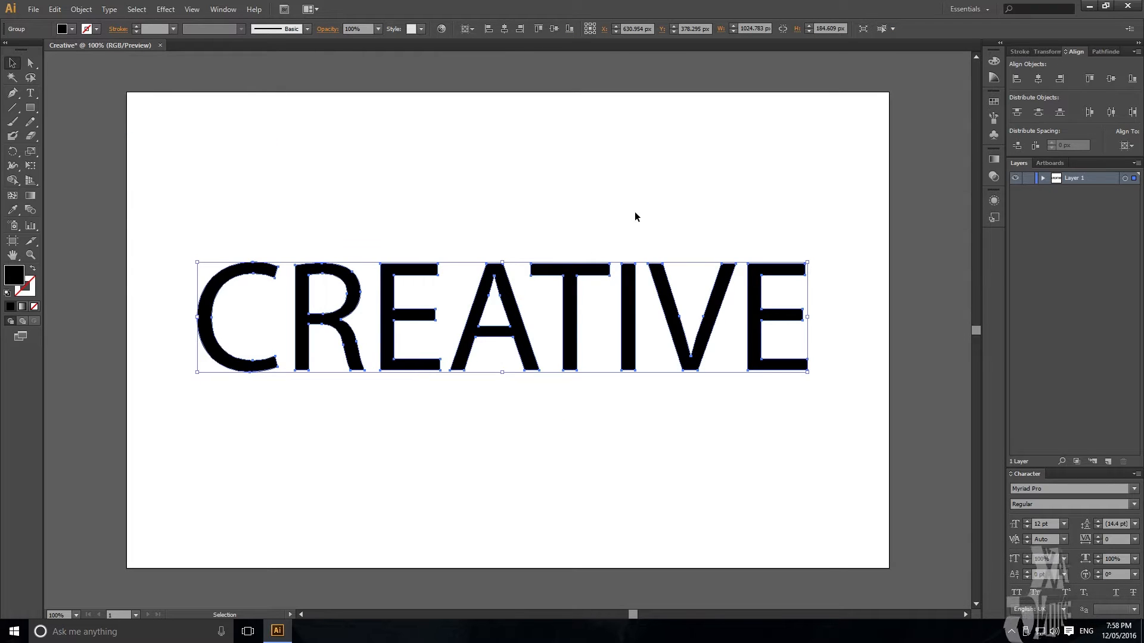
{"action": "mouse_move", "coordinate": [389, 272]}
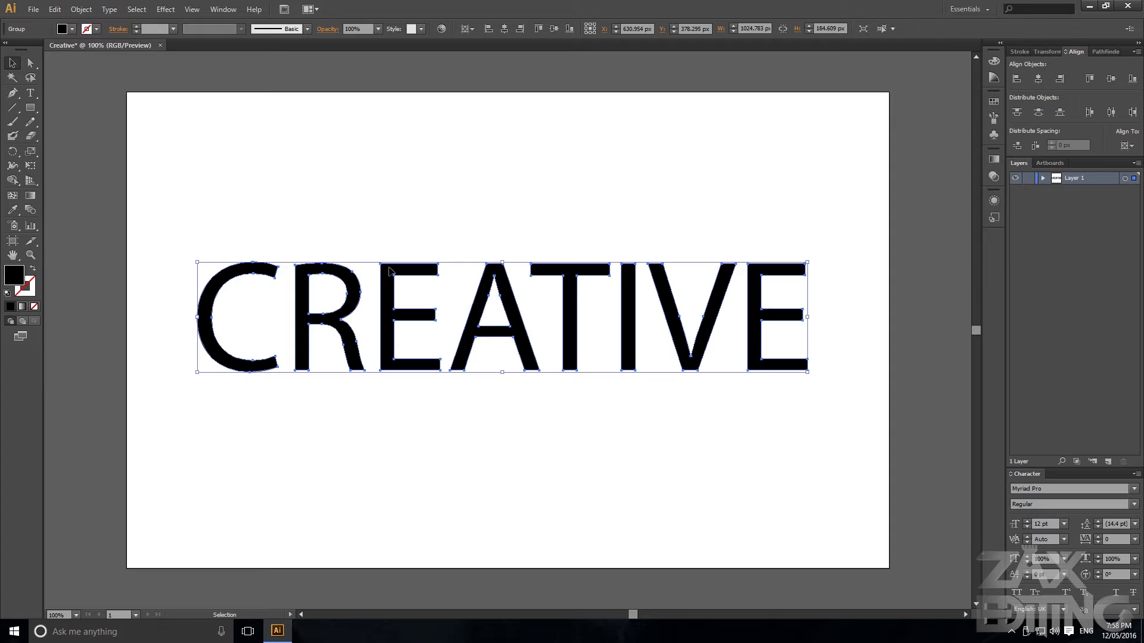
{"action": "mouse_move", "coordinate": [384, 217]}
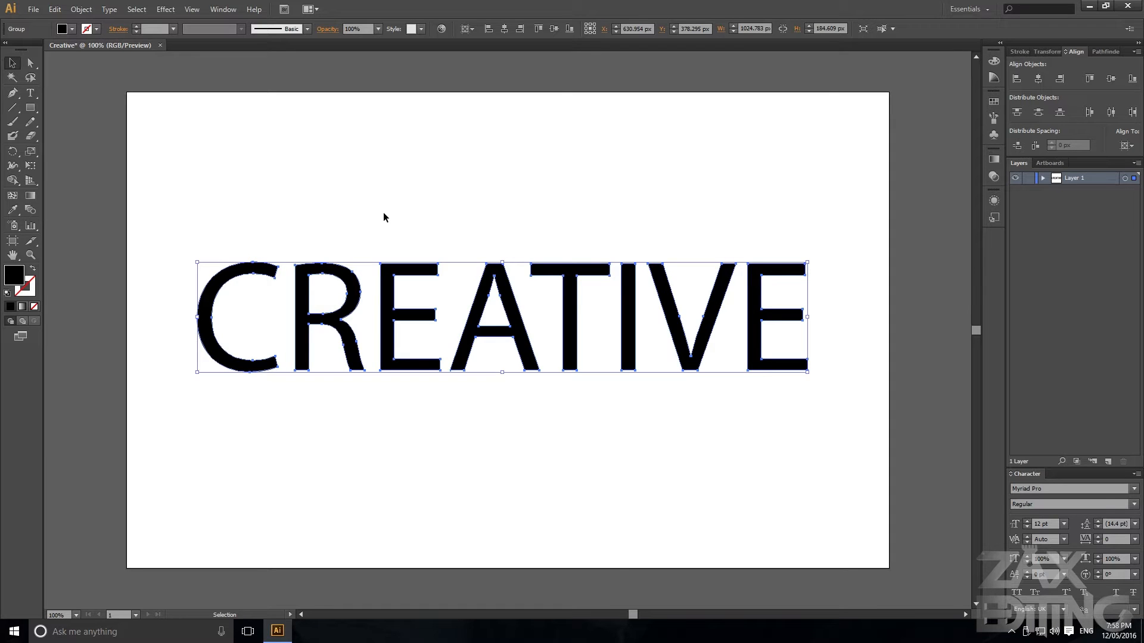
{"action": "mouse_move", "coordinate": [447, 218]}
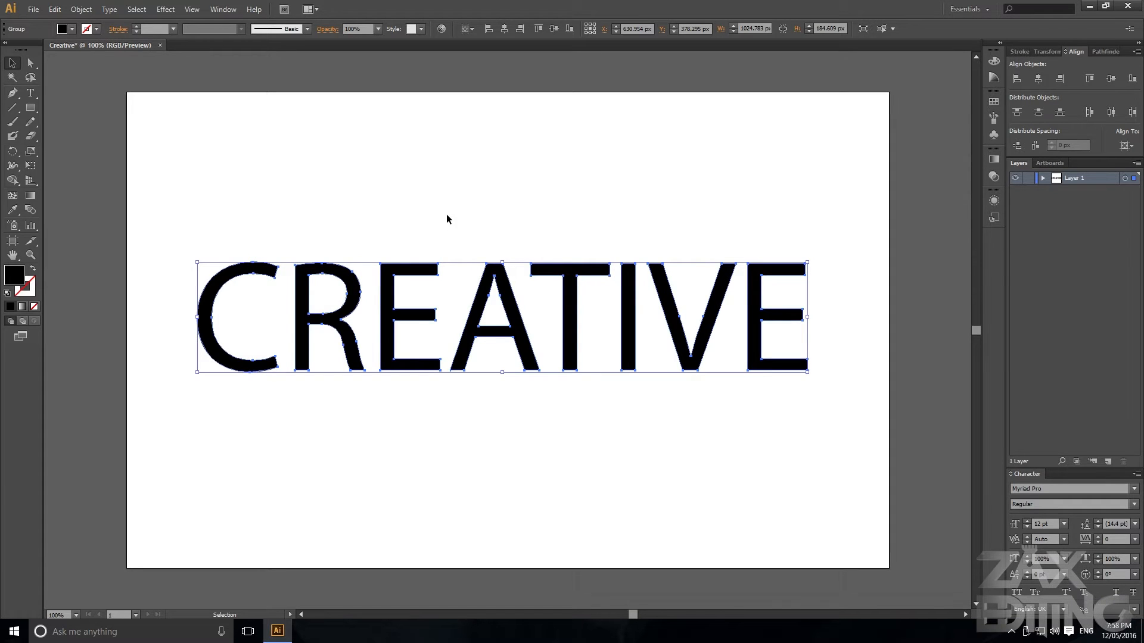
{"action": "left_click", "coordinate": [447, 219]}
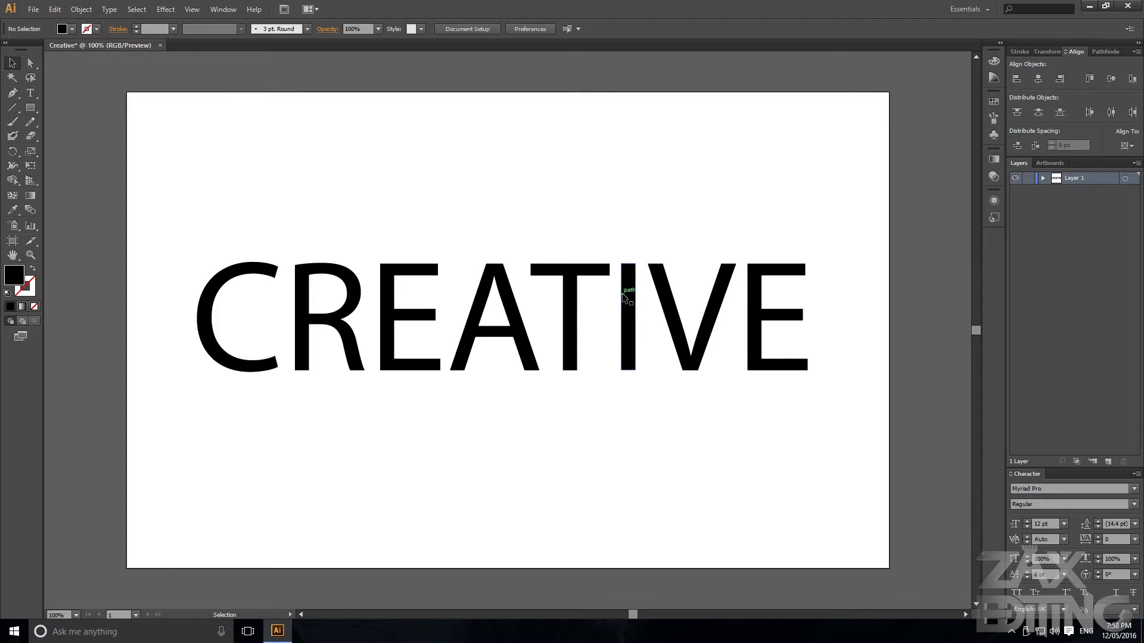
{"action": "mouse_move", "coordinate": [580, 312]}
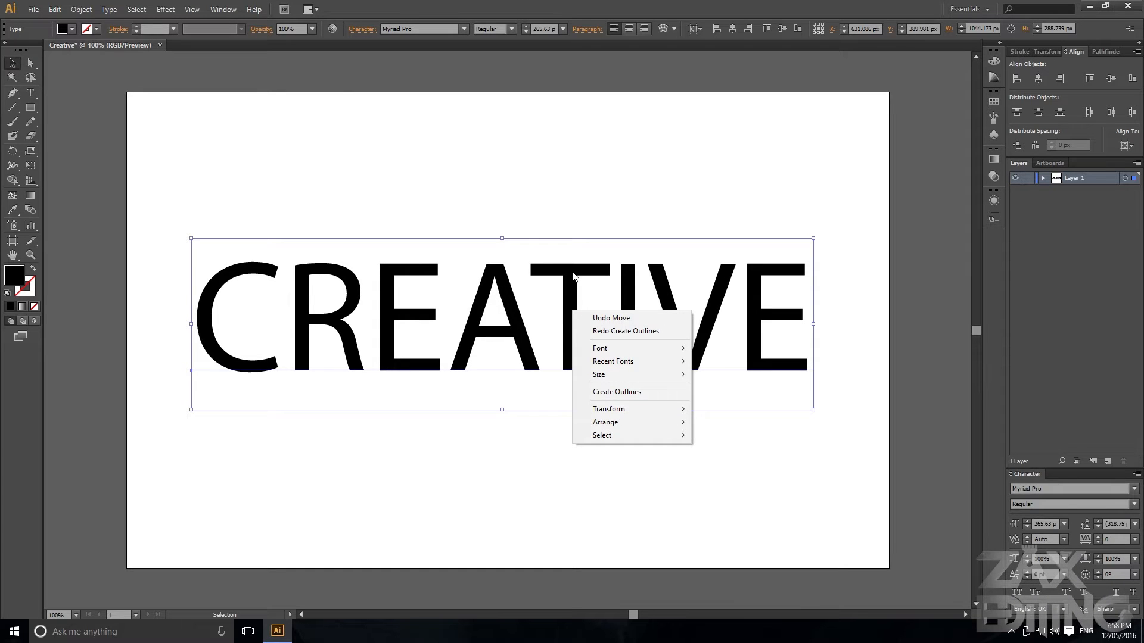
Apply the AR DESTINE font to the CREATIVE text from the context menu
{"action": "left_click", "coordinate": [600, 348]}
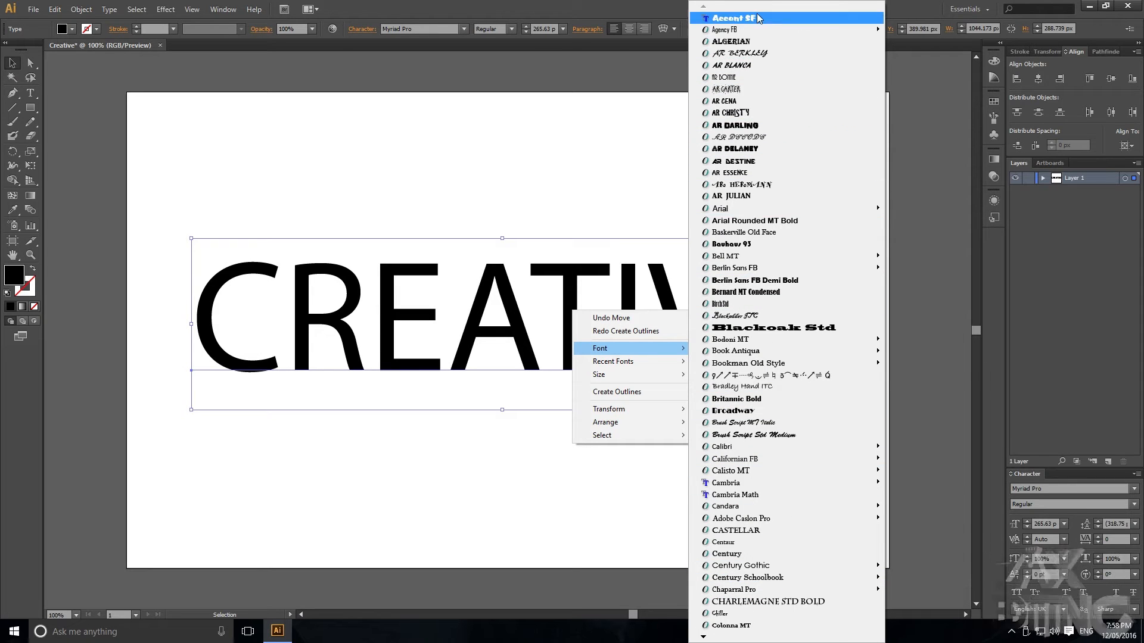
{"action": "mouse_move", "coordinate": [765, 161]}
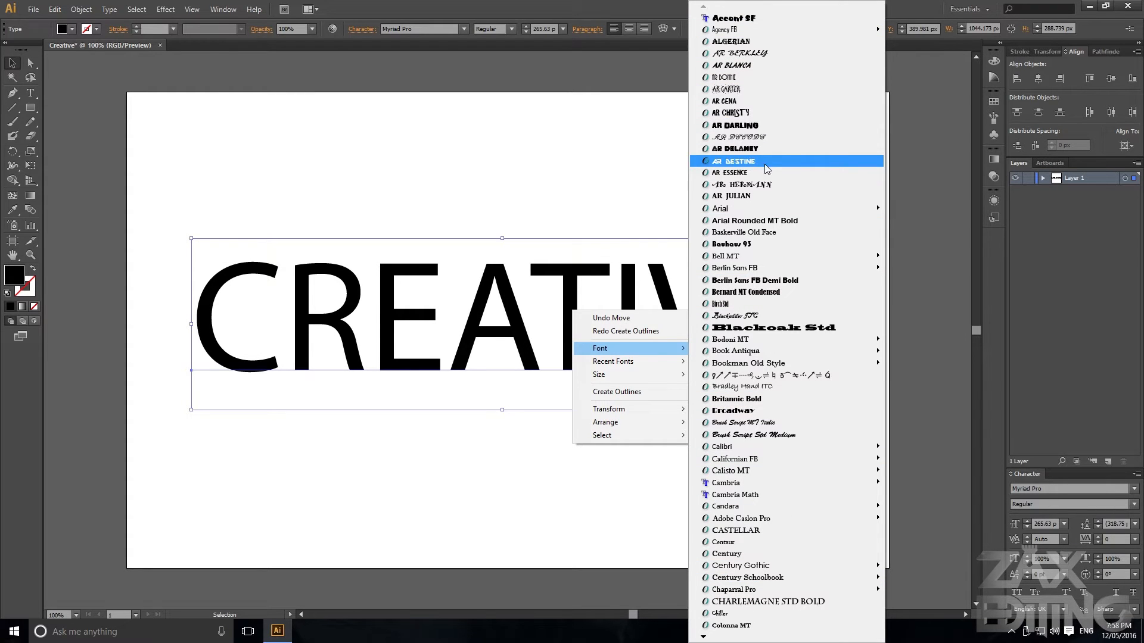
{"action": "left_click", "coordinate": [734, 162]}
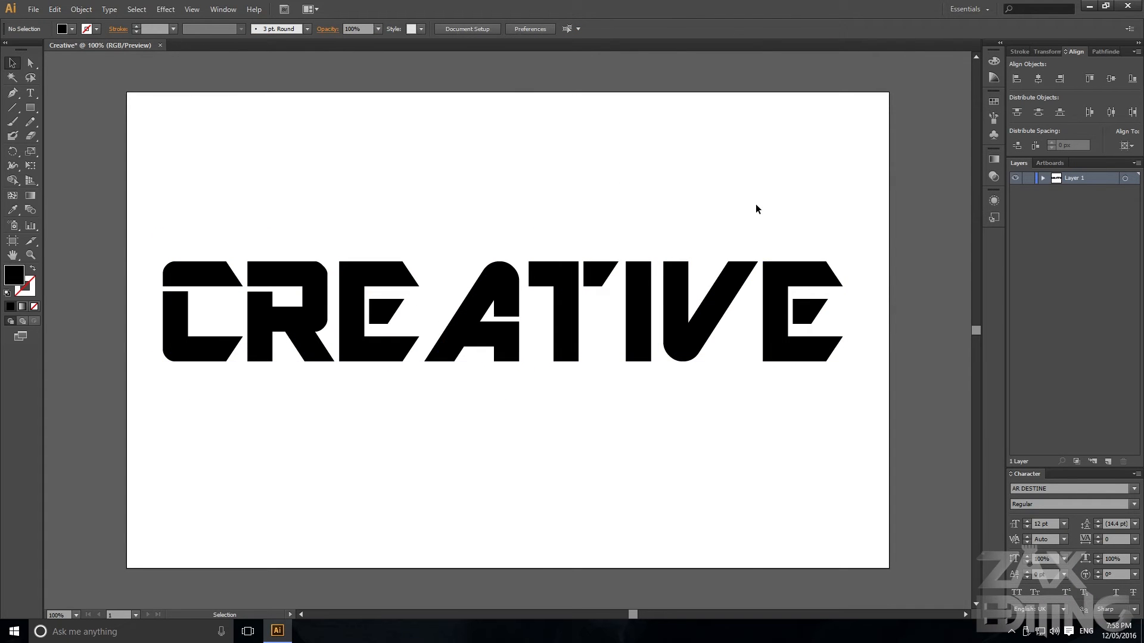
{"action": "mouse_move", "coordinate": [908, 231]}
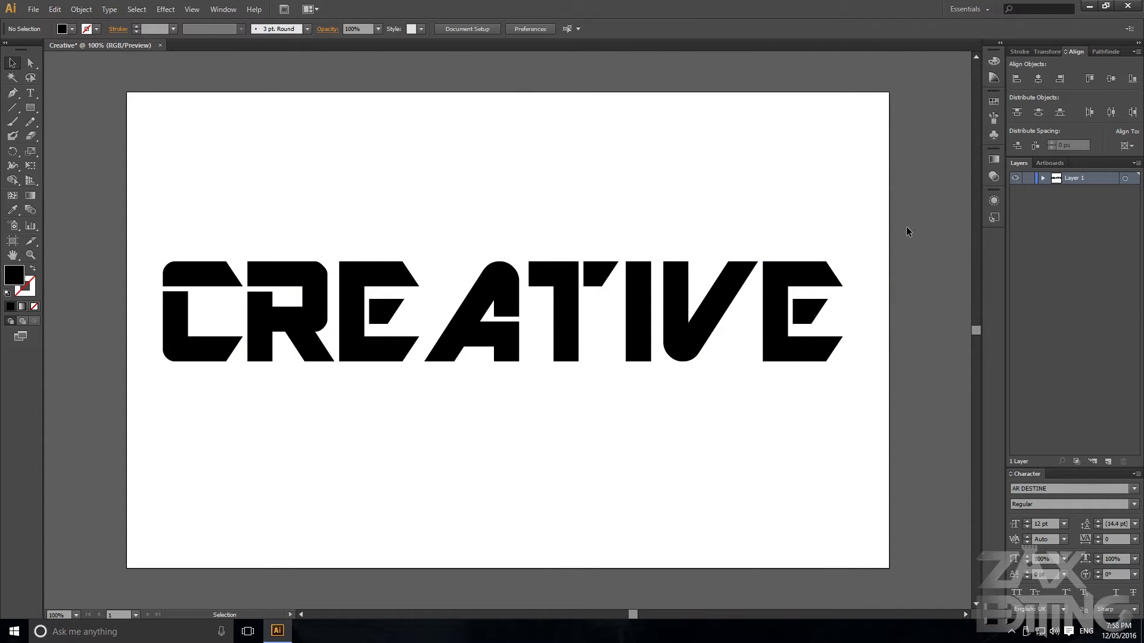
{"action": "mouse_move", "coordinate": [863, 205]}
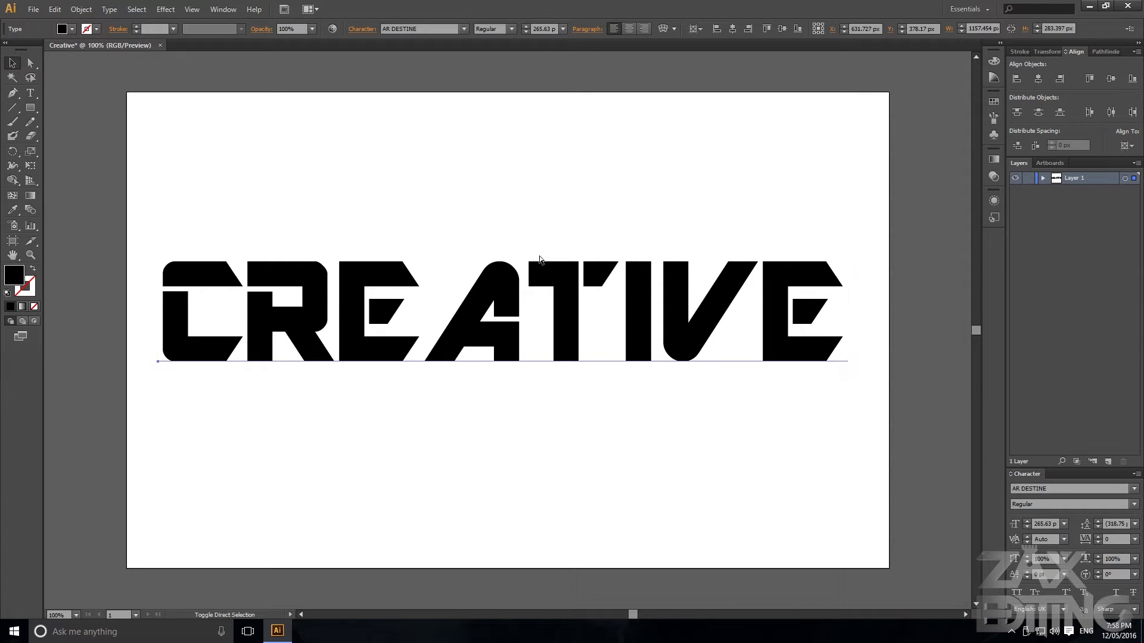
Outline the text and slide the R shape left so it overlaps the C
{"action": "left_click", "coordinate": [108, 9]}
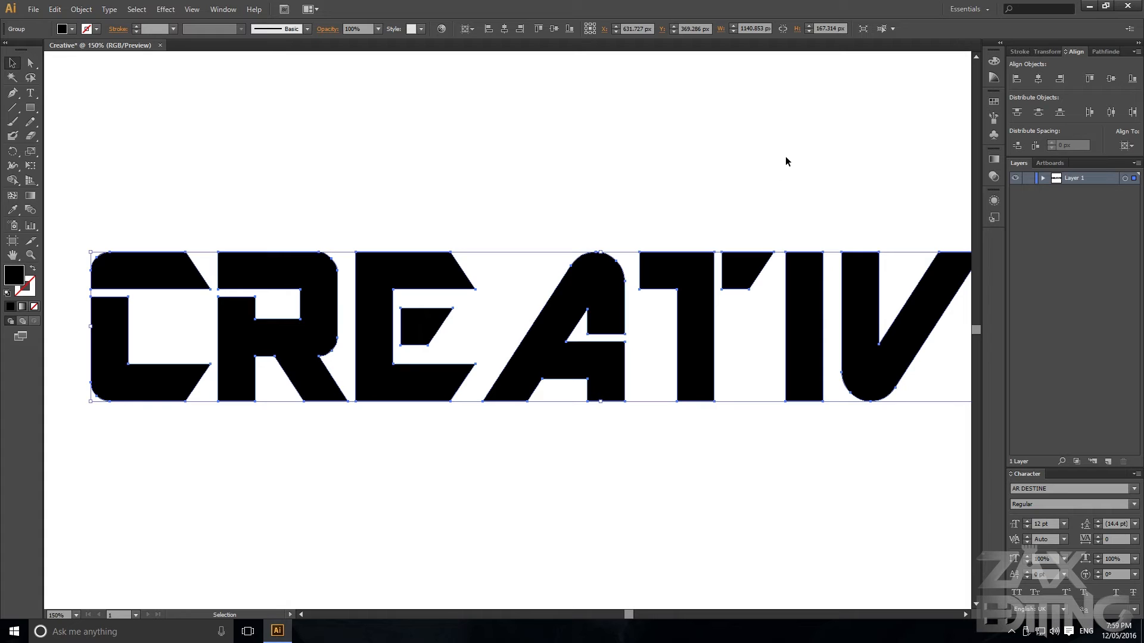
{"action": "mouse_move", "coordinate": [427, 296]}
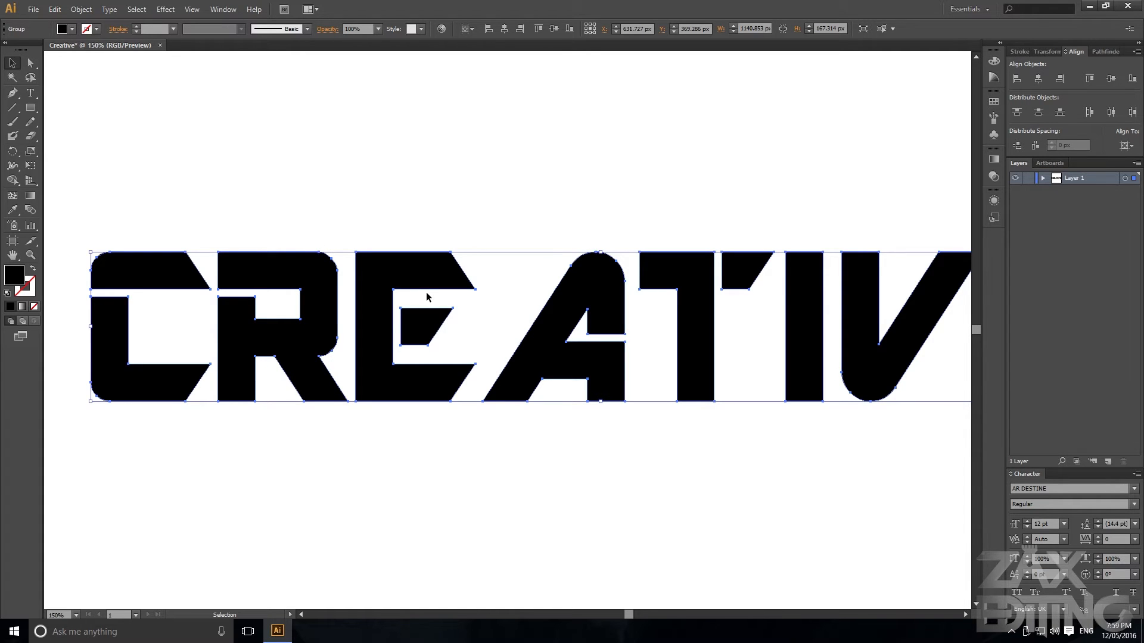
{"action": "left_click", "coordinate": [30, 64]}
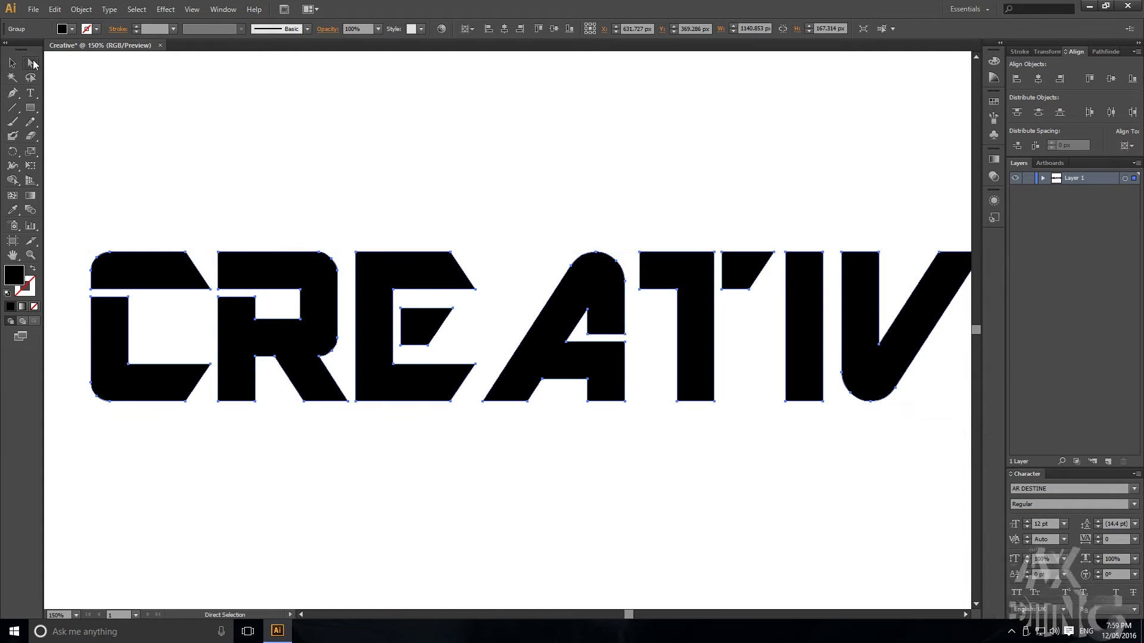
{"action": "mouse_move", "coordinate": [221, 257]}
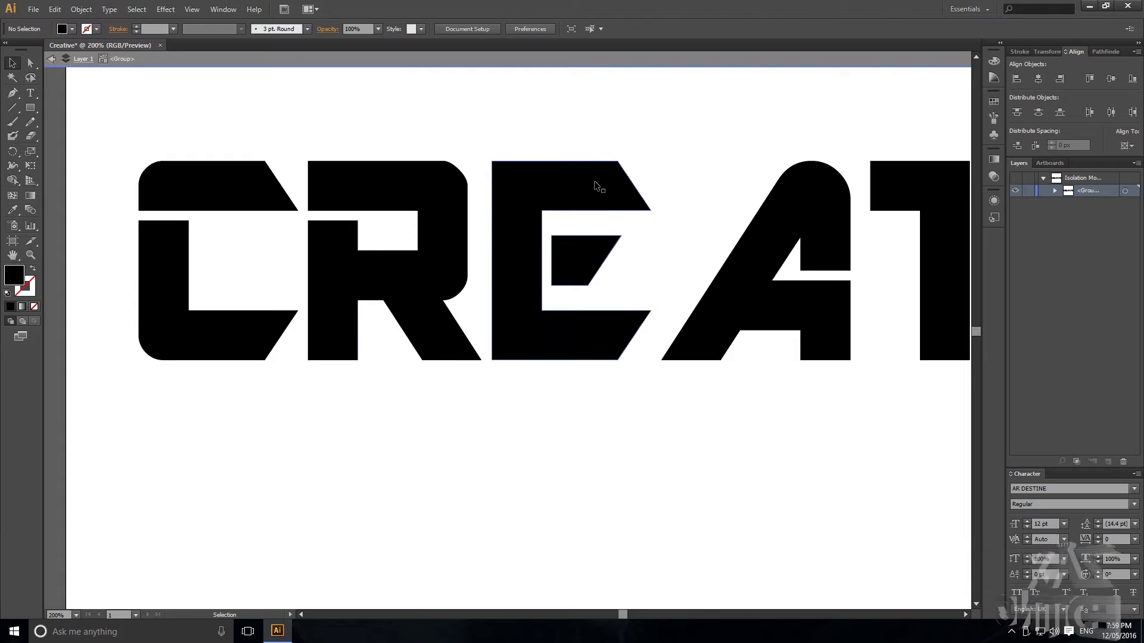
{"action": "left_click", "coordinate": [394, 259]}
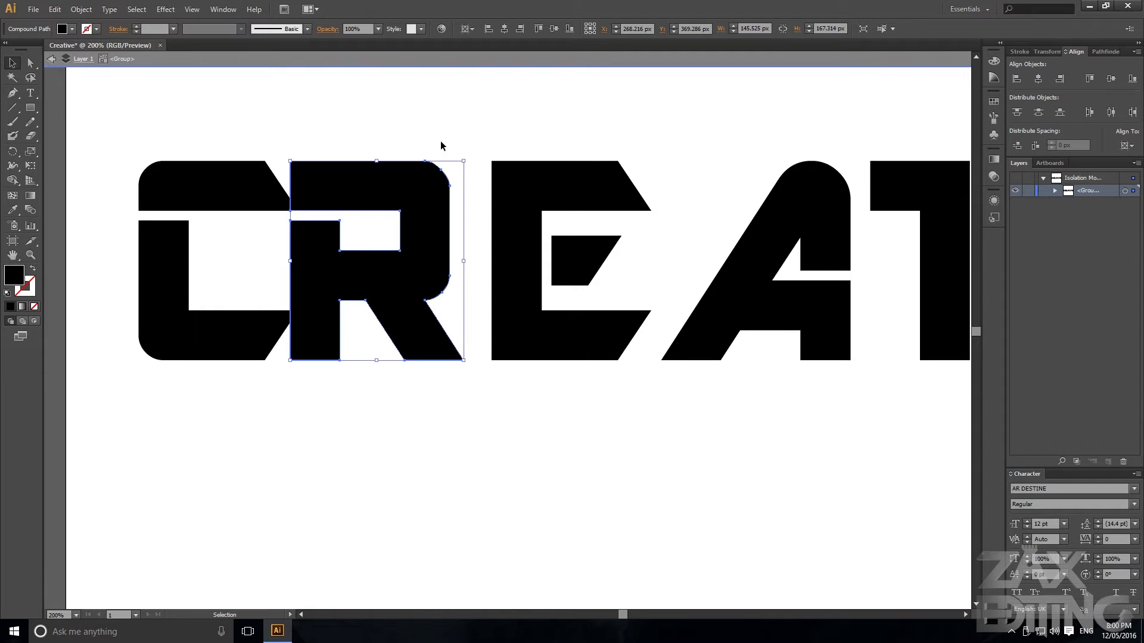
{"action": "left_click", "coordinate": [306, 201]}
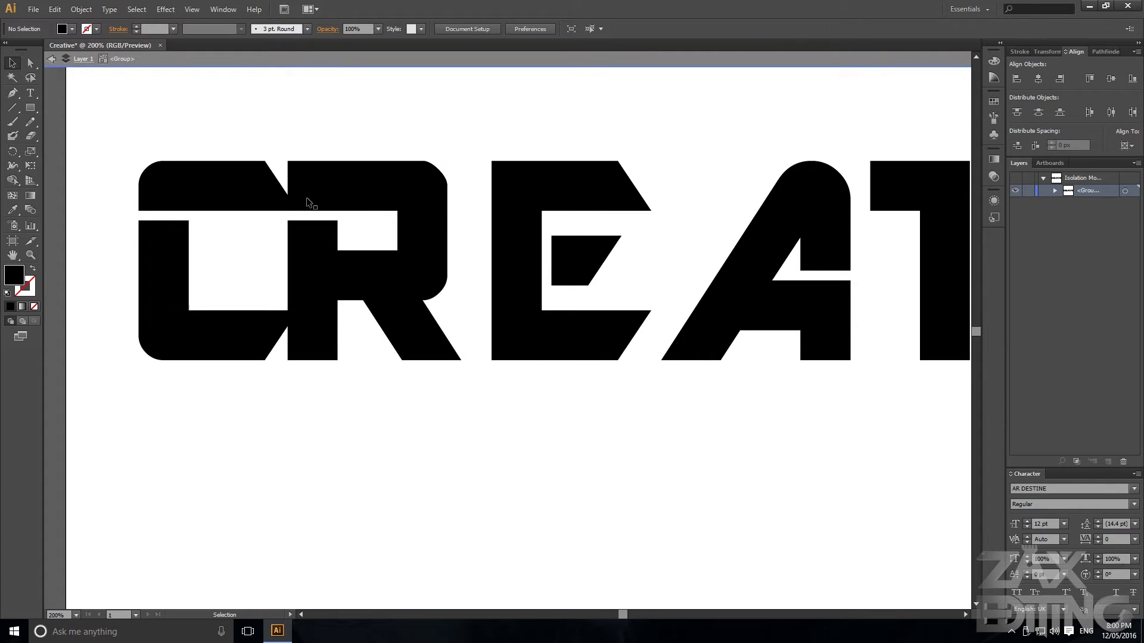
{"action": "mouse_move", "coordinate": [250, 129]}
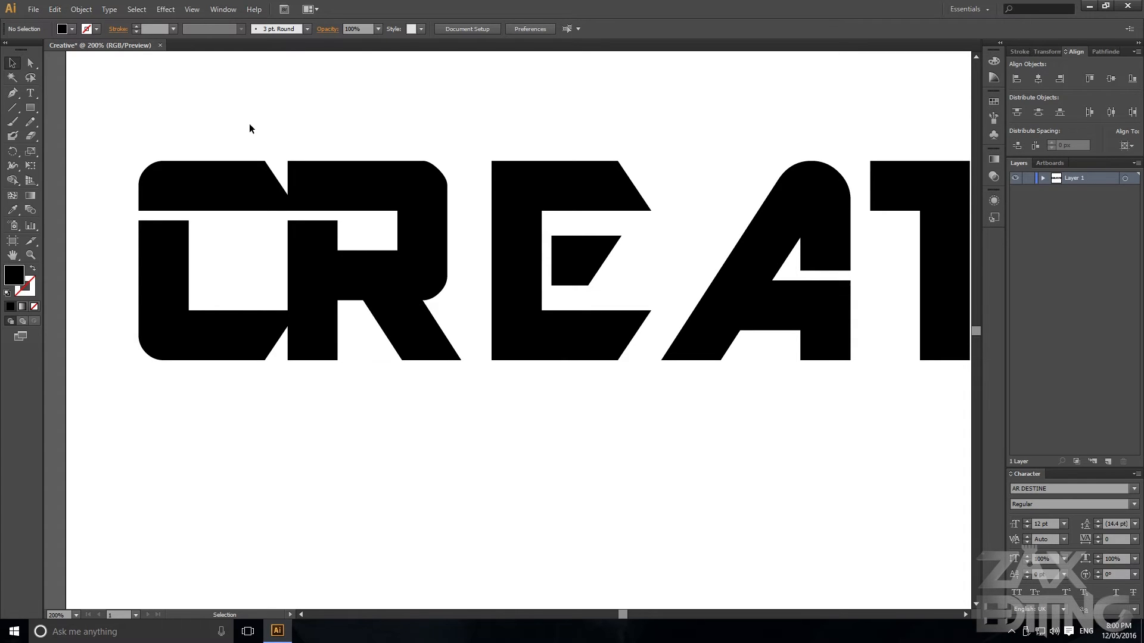
{"action": "mouse_move", "coordinate": [31, 63]}
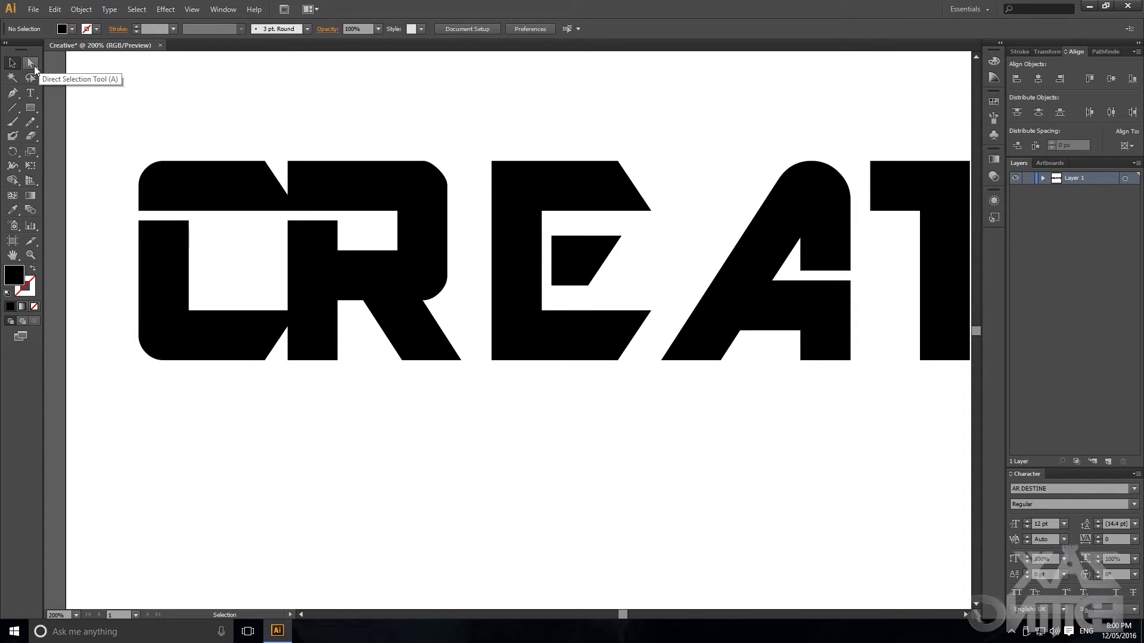
Drag the C's top-right anchor across so its top bar meets the R
{"action": "left_click", "coordinate": [31, 62]}
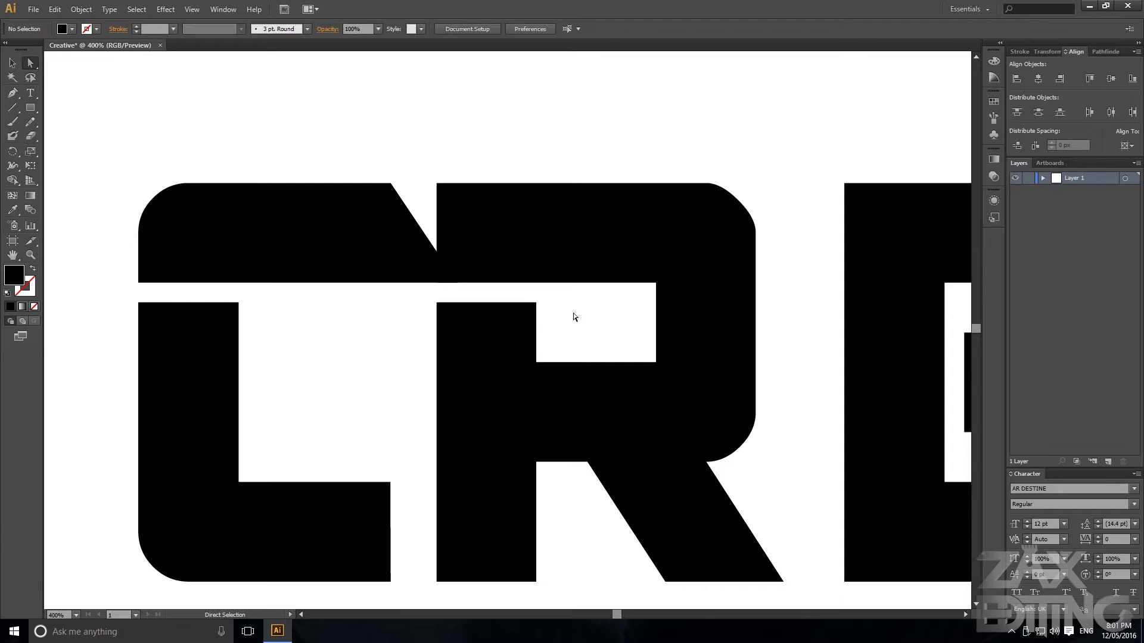
{"action": "left_click", "coordinate": [292, 234]}
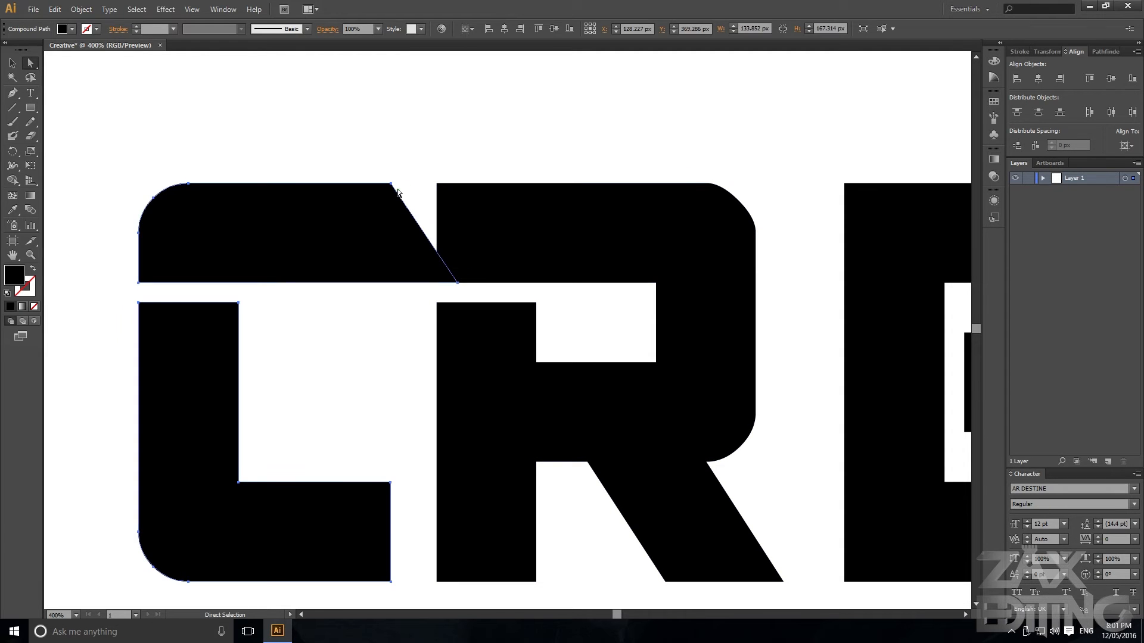
{"action": "left_click_drag", "start_coordinate": [394, 183], "coordinate": [452, 191]}
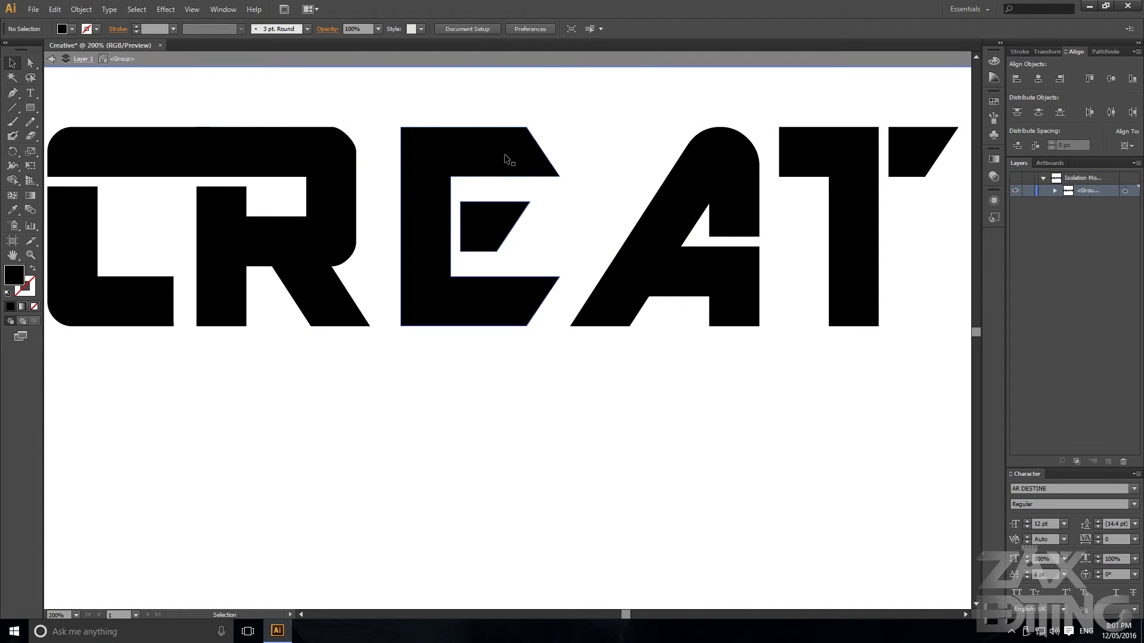
Drag the E left over the R, then isolate the R inside the word group
{"action": "left_click", "coordinate": [453, 227]}
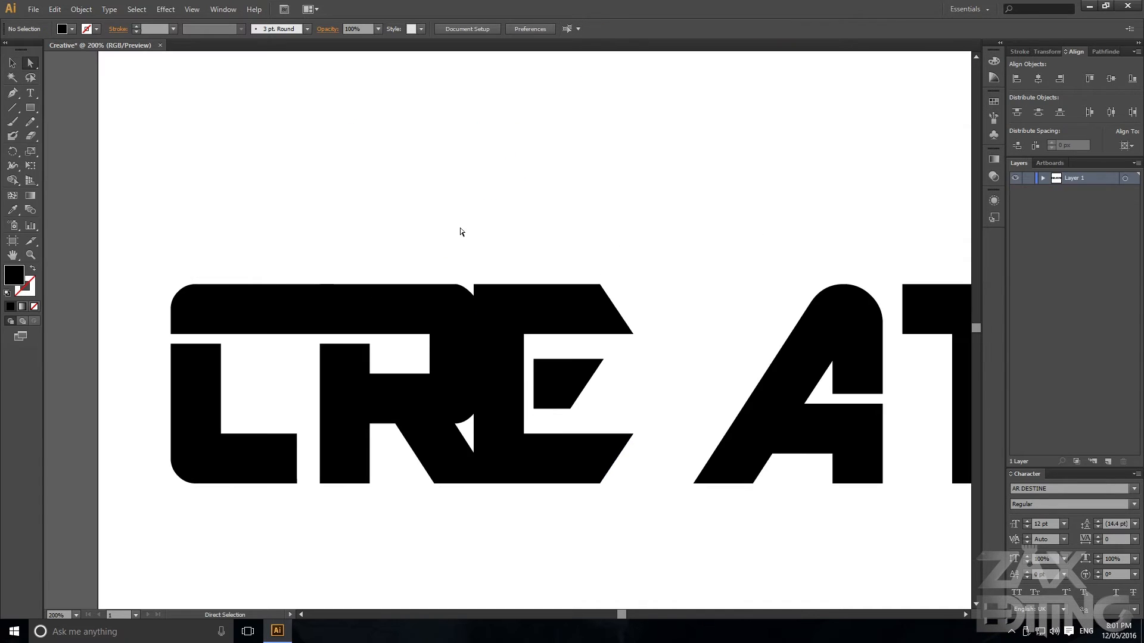
{"action": "left_click", "coordinate": [438, 341]}
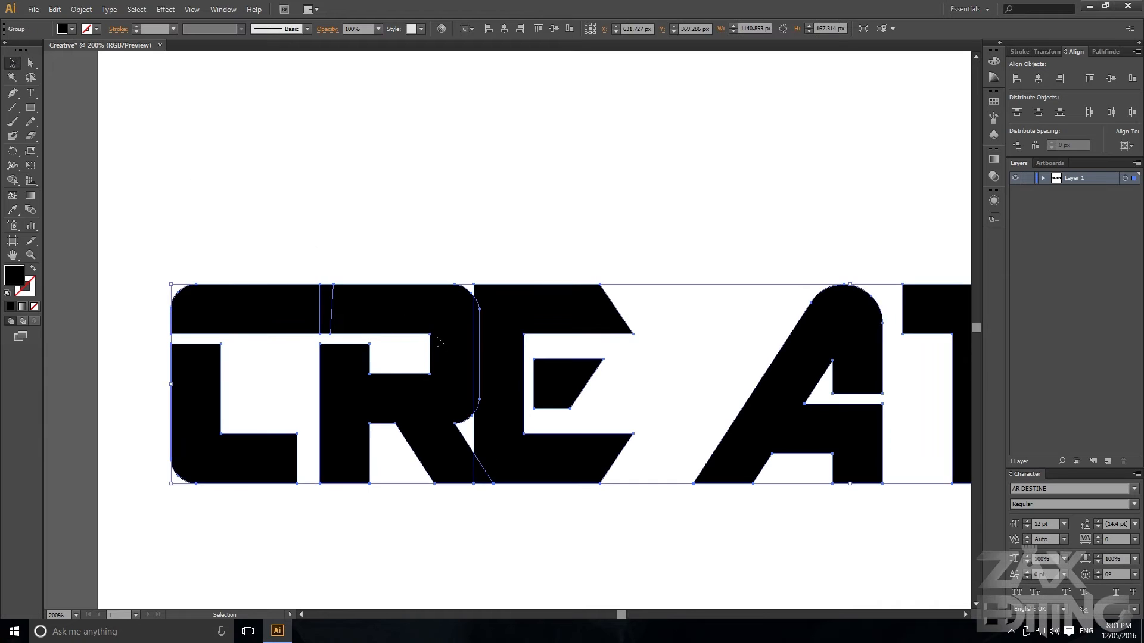
{"action": "double_click", "coordinate": [438, 343]}
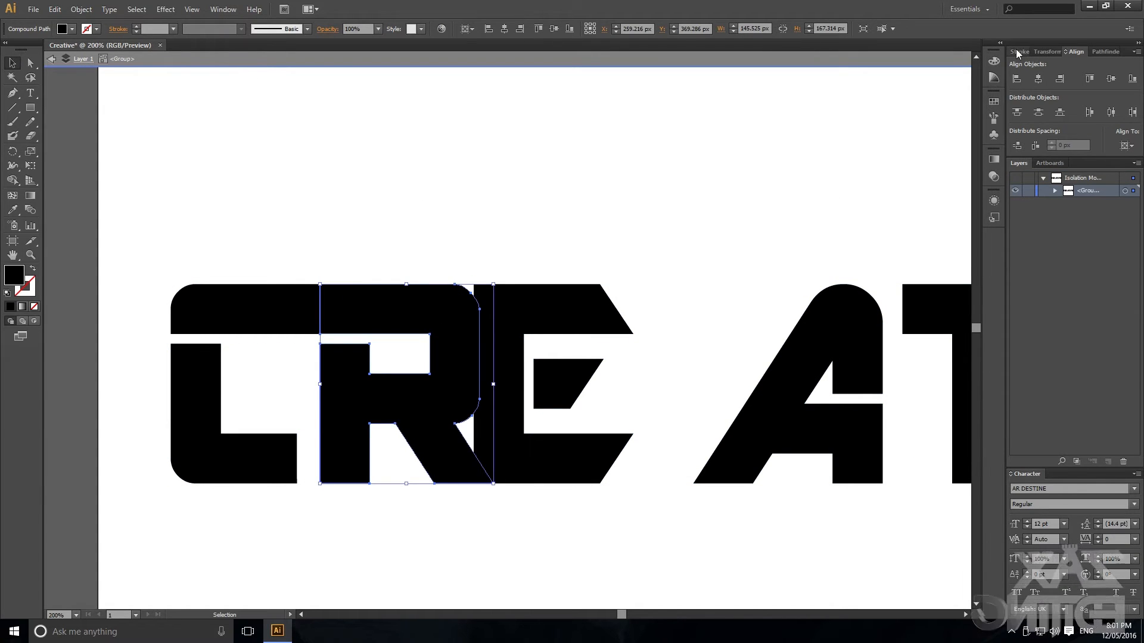
Give the R a 4 pt white stroke aligned outside, and select it in Layers
{"action": "left_click", "coordinate": [1021, 51]}
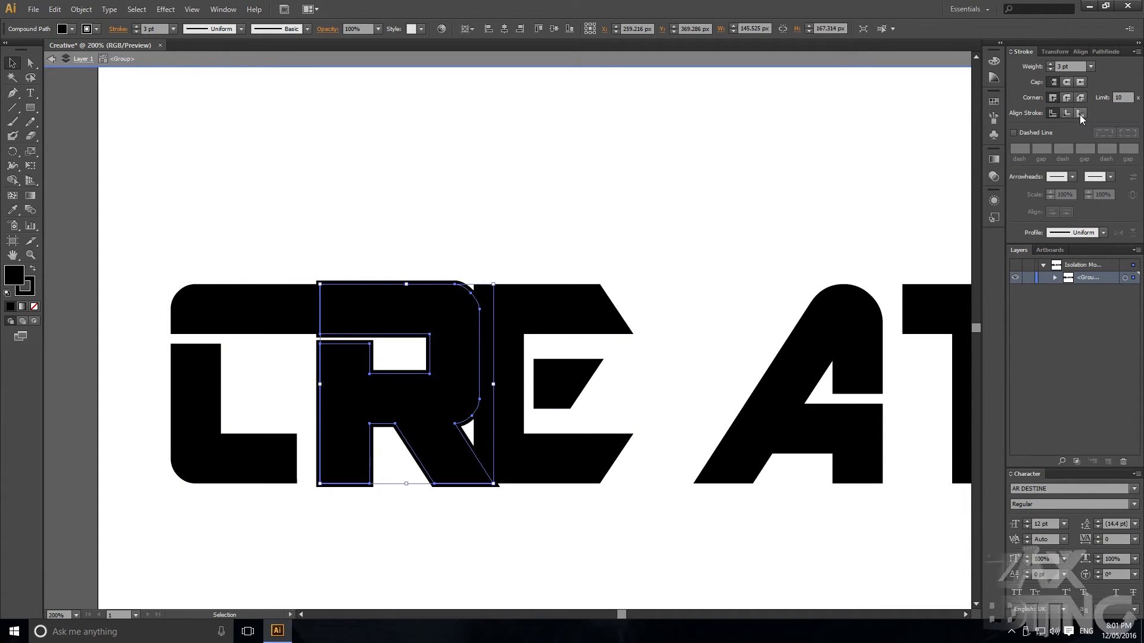
{"action": "mouse_move", "coordinate": [1080, 113]}
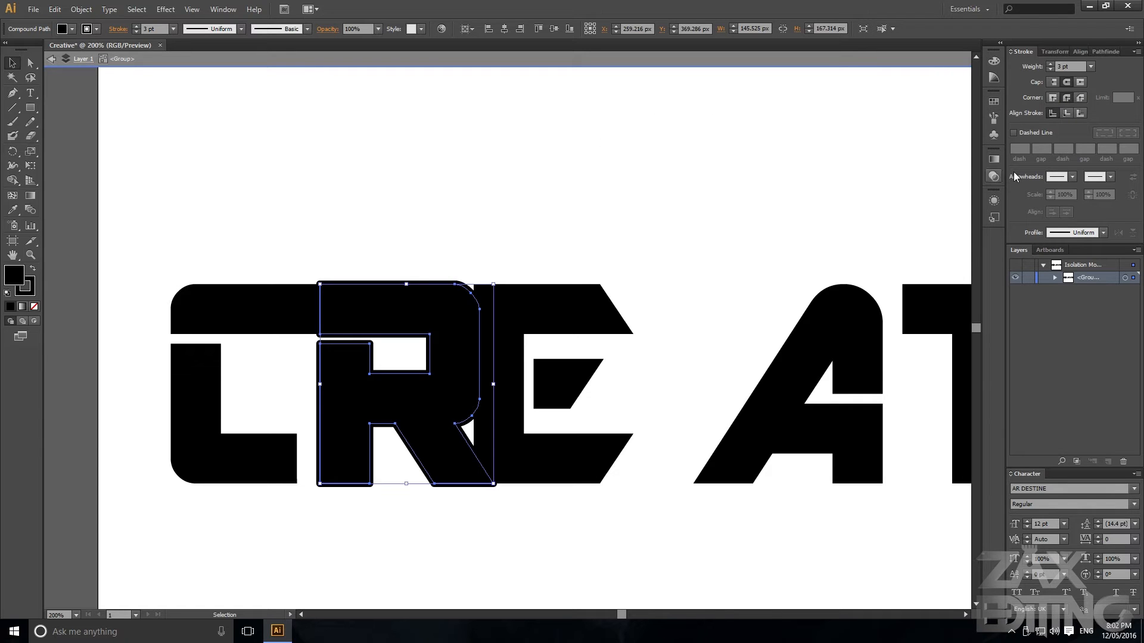
{"action": "left_click", "coordinate": [1090, 64]}
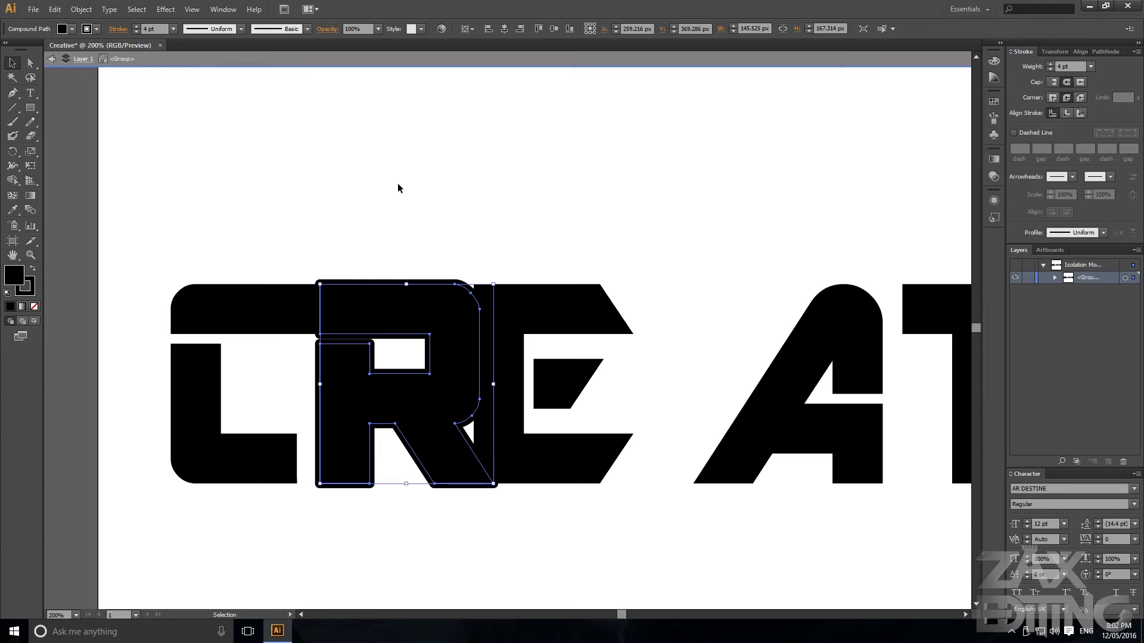
{"action": "double_click", "coordinate": [13, 274]}
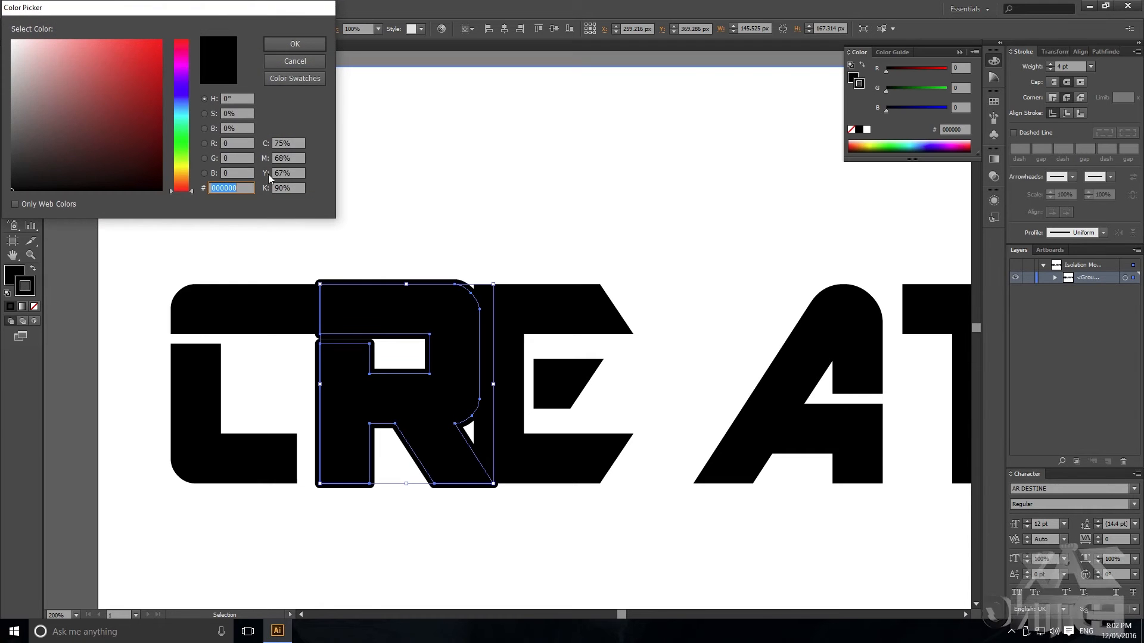
{"action": "left_click", "coordinate": [293, 43]}
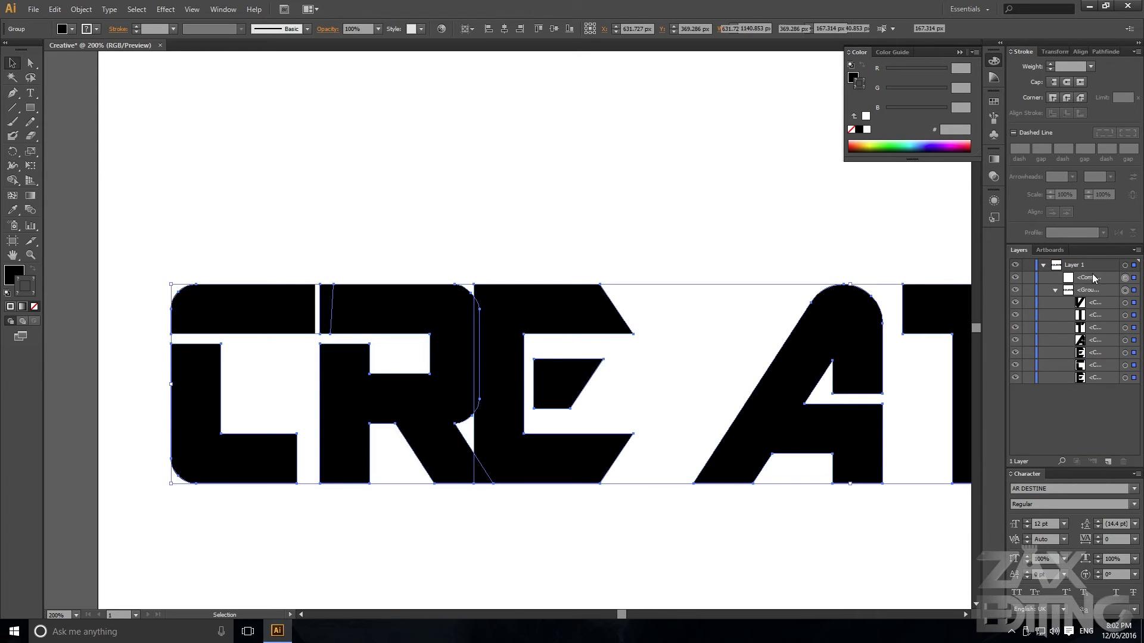
{"action": "left_click", "coordinate": [522, 314]}
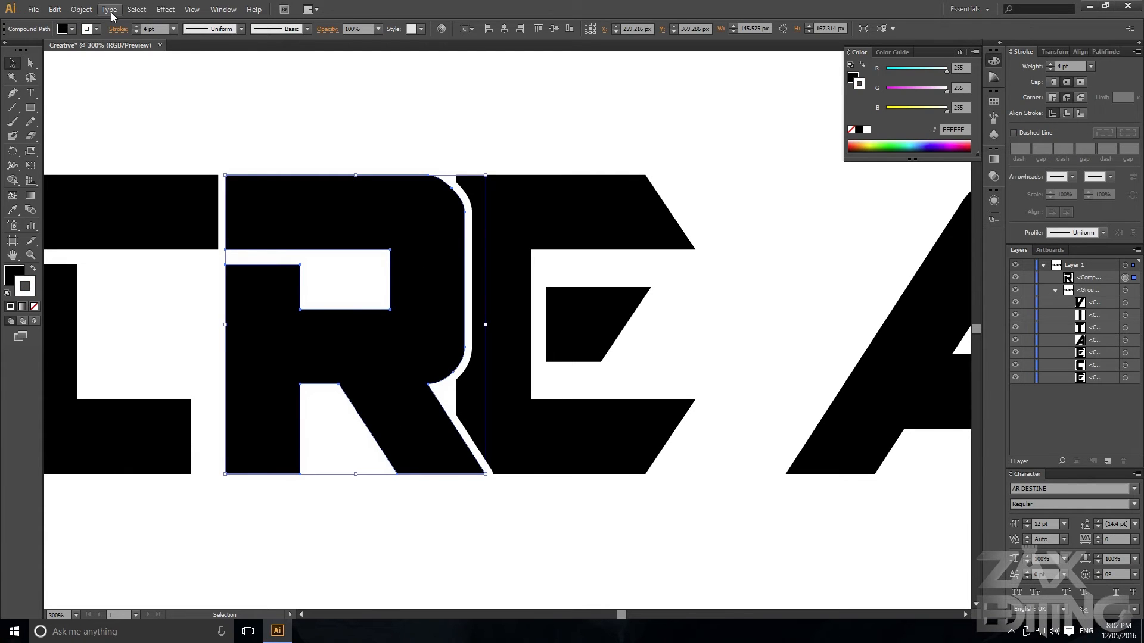
Convert the R's white stroke into a filled shape with Object > Path > Outline Stroke
{"action": "left_click", "coordinate": [81, 9]}
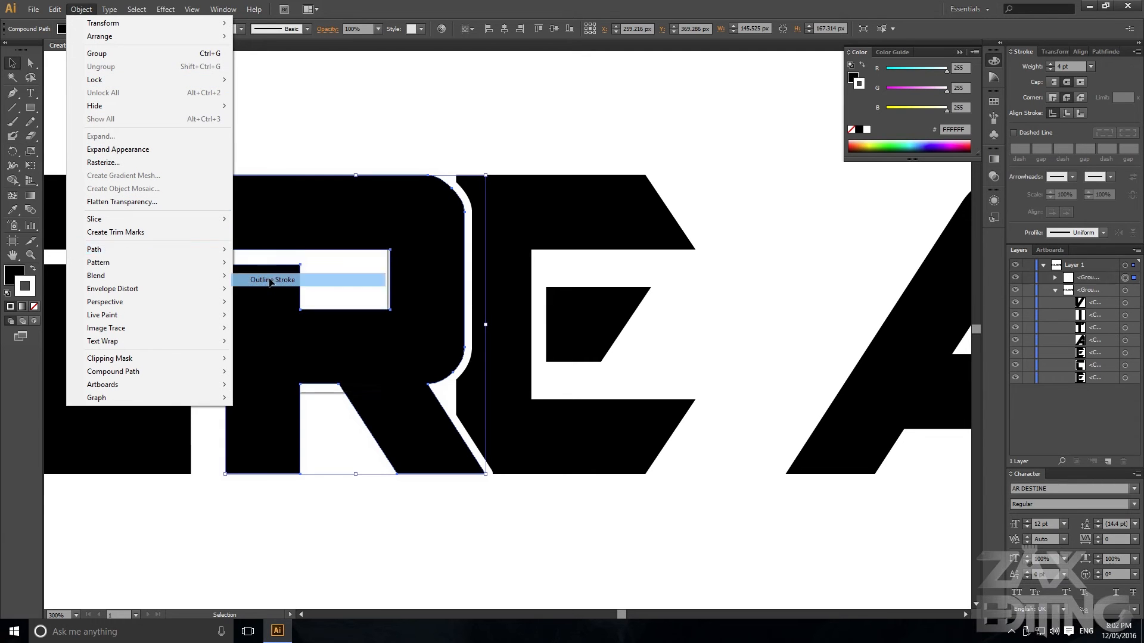
{"action": "left_click", "coordinate": [271, 279]}
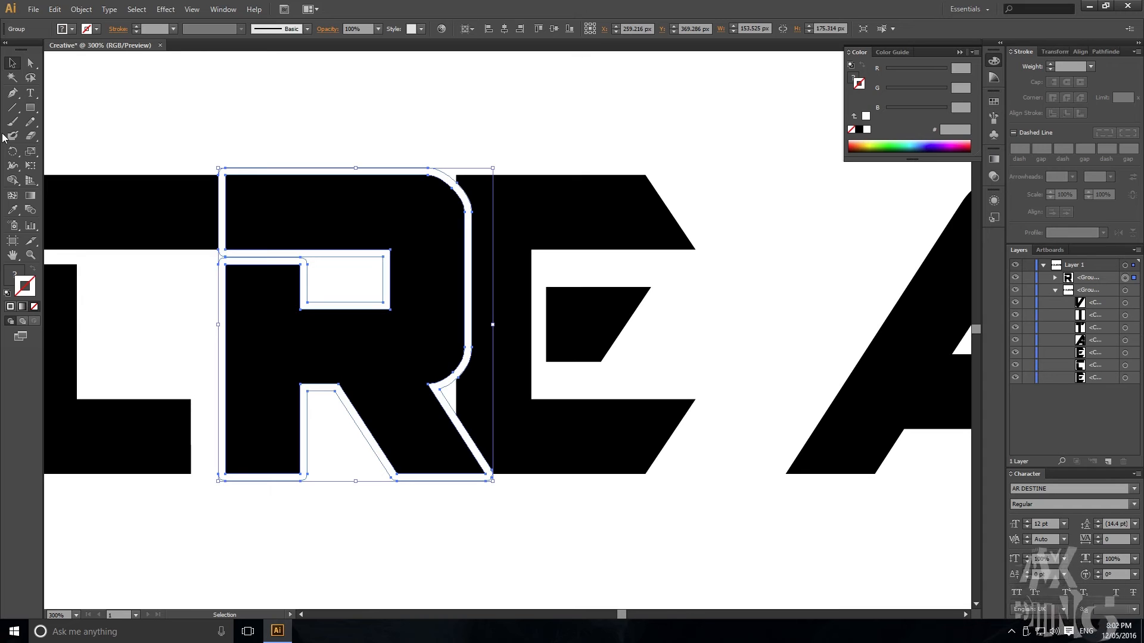
{"action": "left_click", "coordinate": [12, 180]}
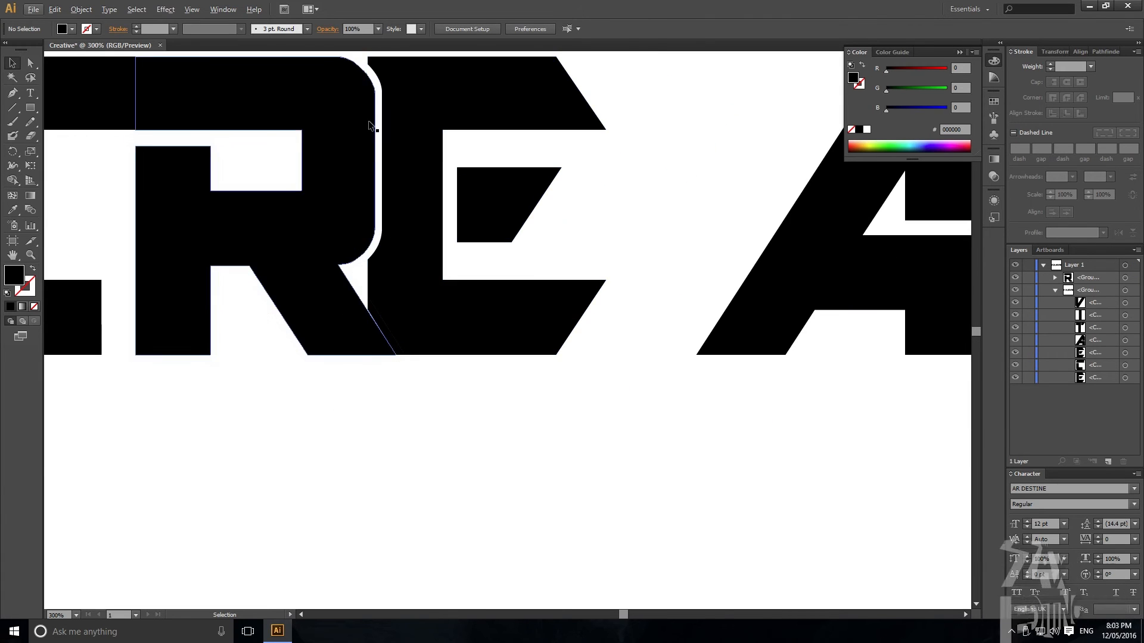
Zoom in on the R's diagonal leg to work on the white gap's stray anchor
{"action": "scroll", "scroll_direction": "down", "scroll_amount": 3}
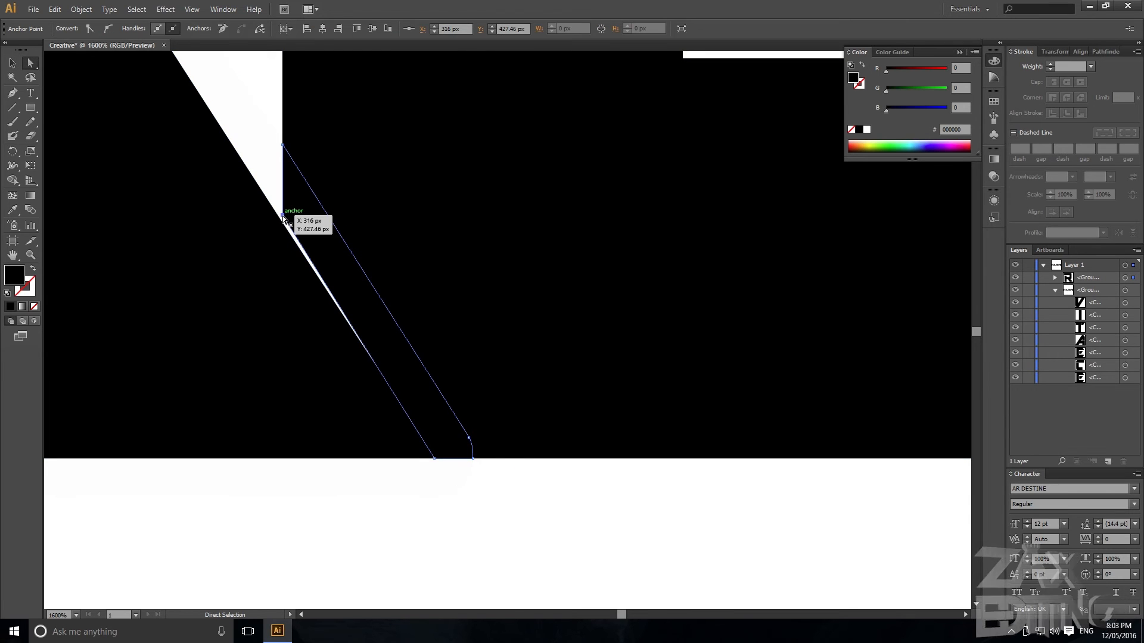
{"action": "mouse_move", "coordinate": [291, 230]}
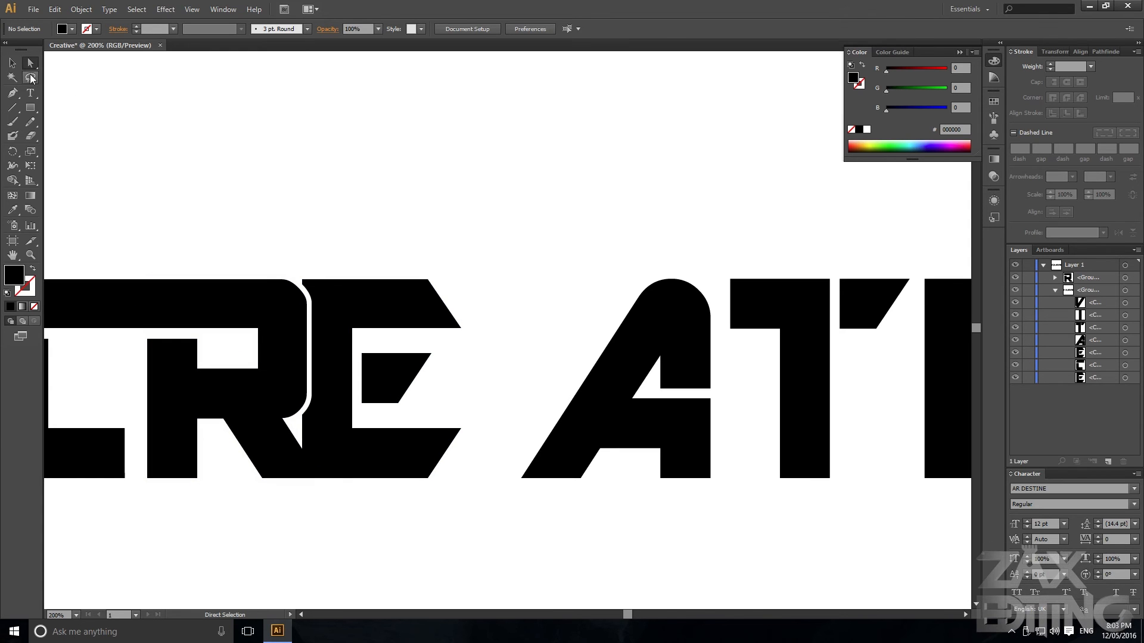
Overlap and reshape the A, T, I, V and E so CREATIVE interlocks, then reselect whole objects
{"action": "left_click", "coordinate": [10, 64]}
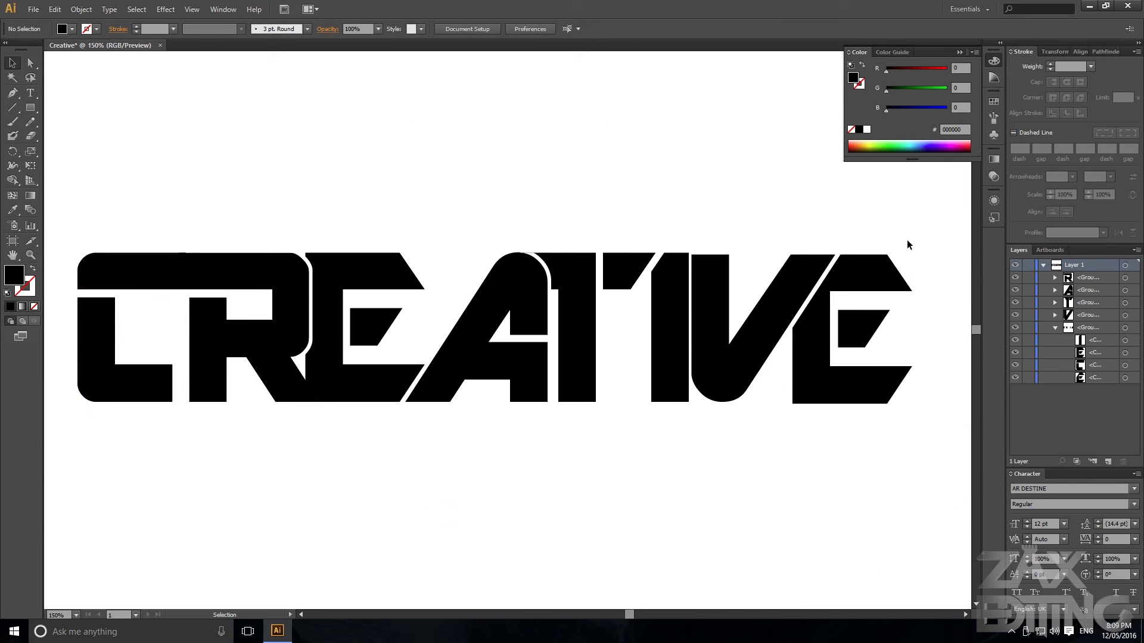
{"action": "mouse_move", "coordinate": [152, 435]}
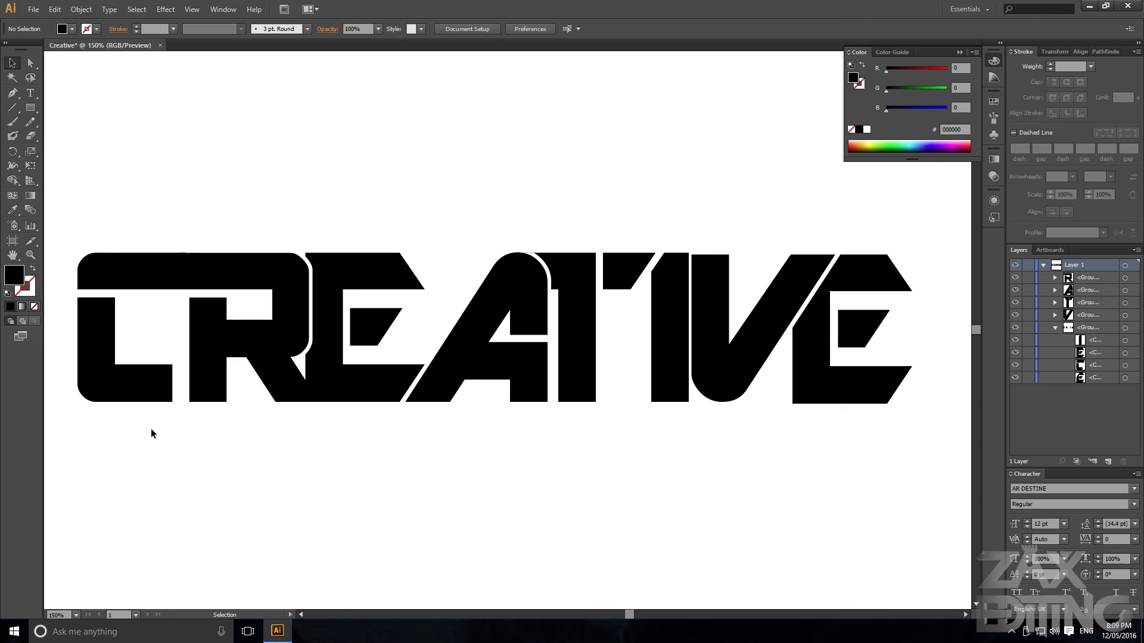
{"action": "mouse_move", "coordinate": [894, 461]}
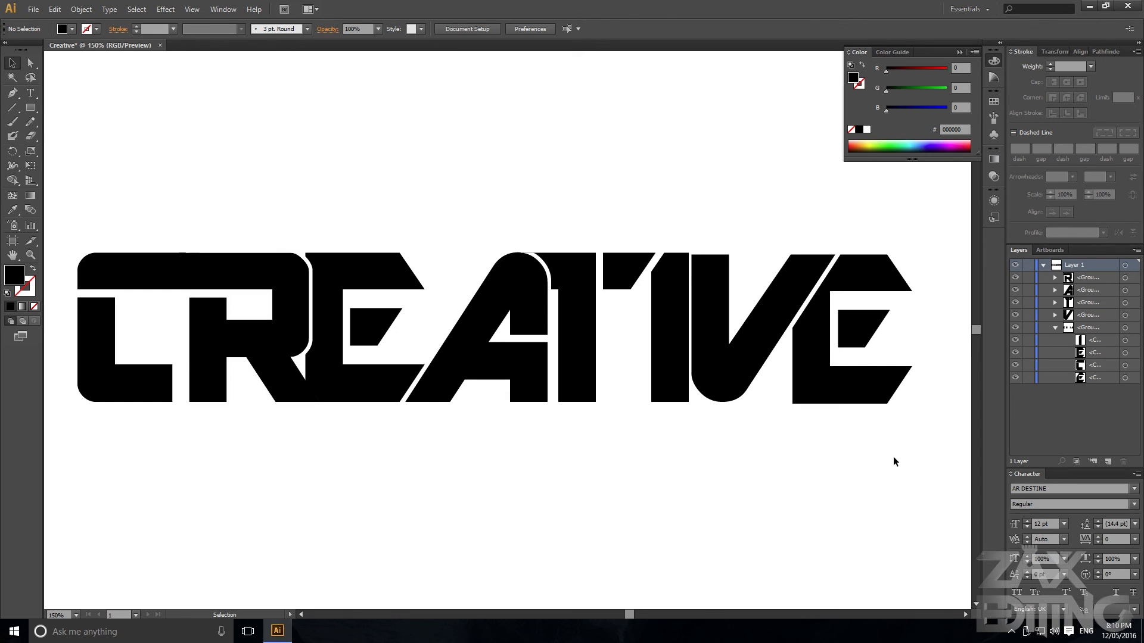
{"action": "mouse_move", "coordinate": [555, 214]}
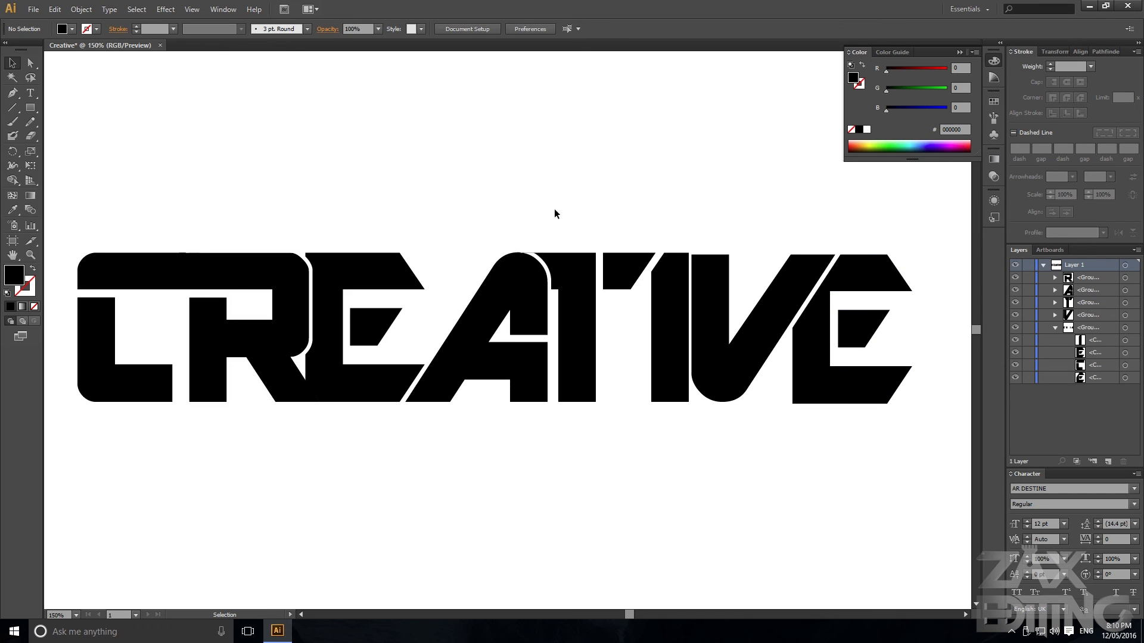
{"action": "mouse_move", "coordinate": [178, 239]}
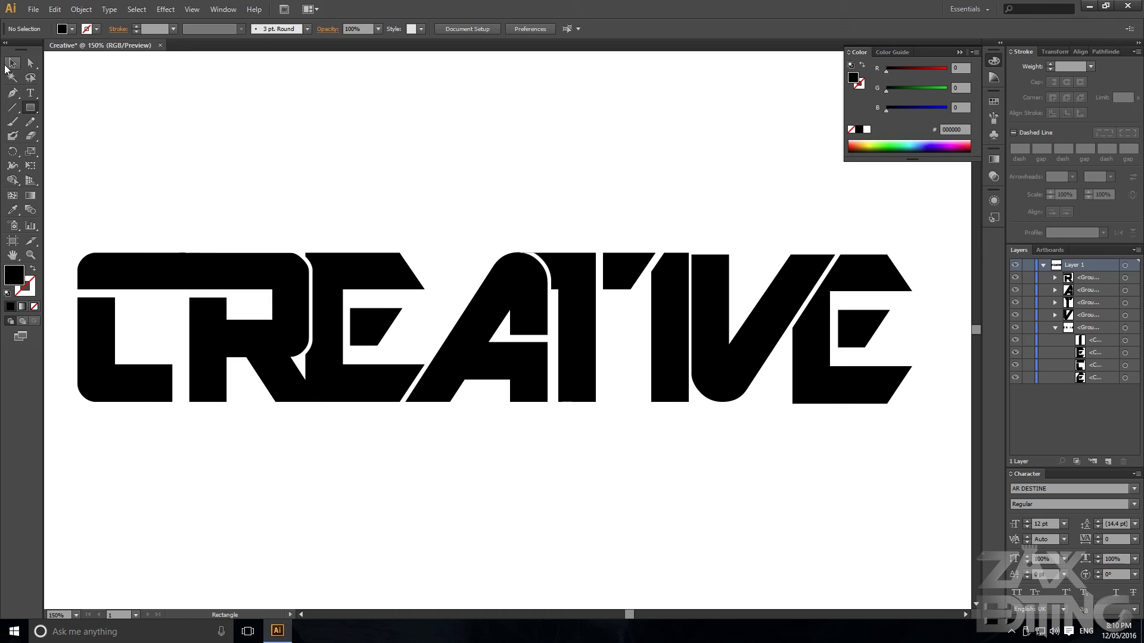
{"action": "left_click", "coordinate": [12, 62]}
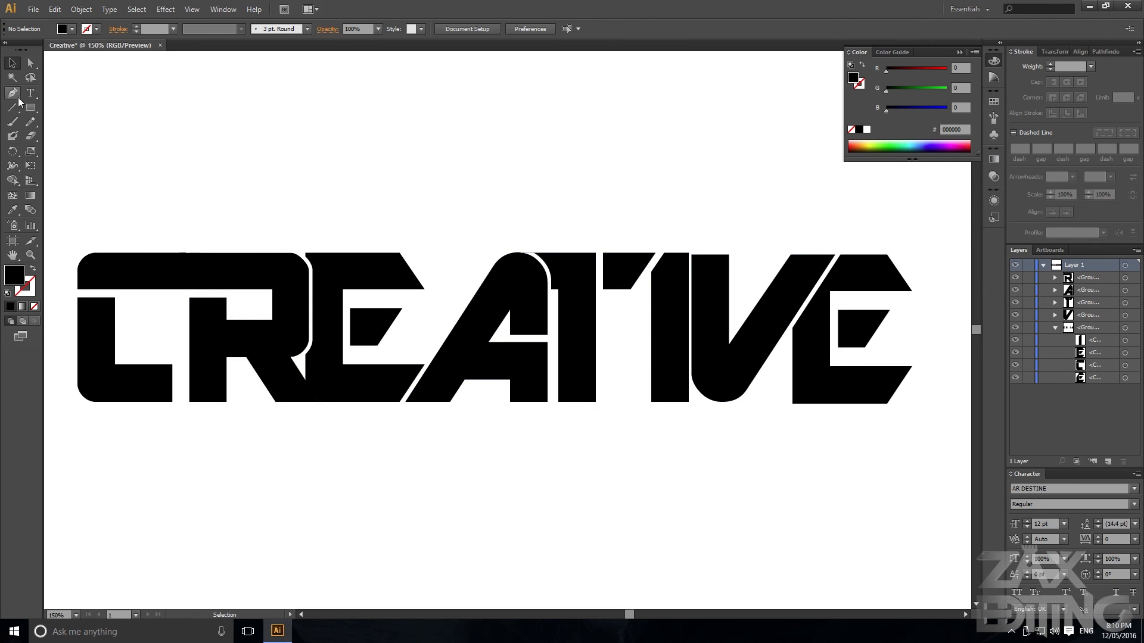
{"action": "mouse_move", "coordinate": [409, 144]}
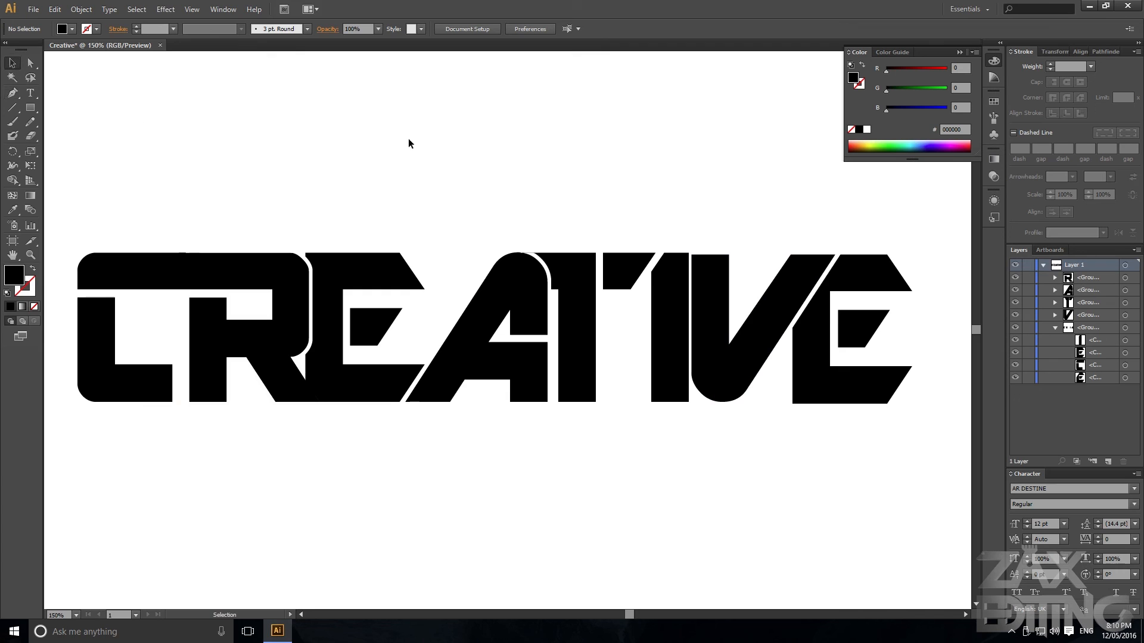